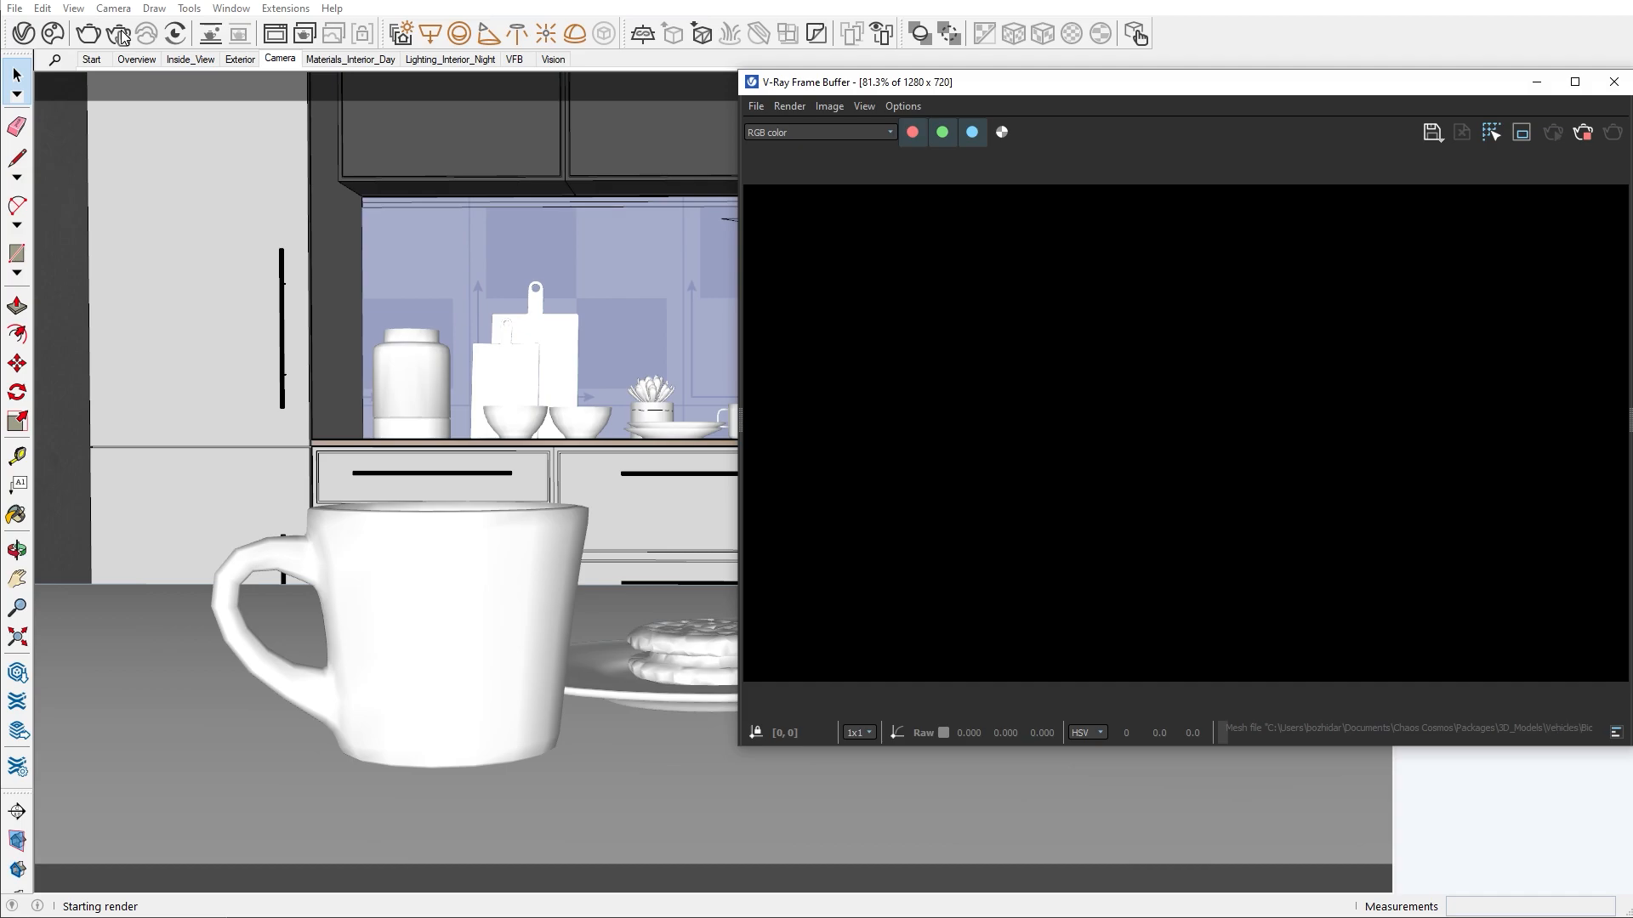
# Start a V-Ray interactive render of the kitchen close-up with the cup and cookie.
pyautogui.click(119, 34)
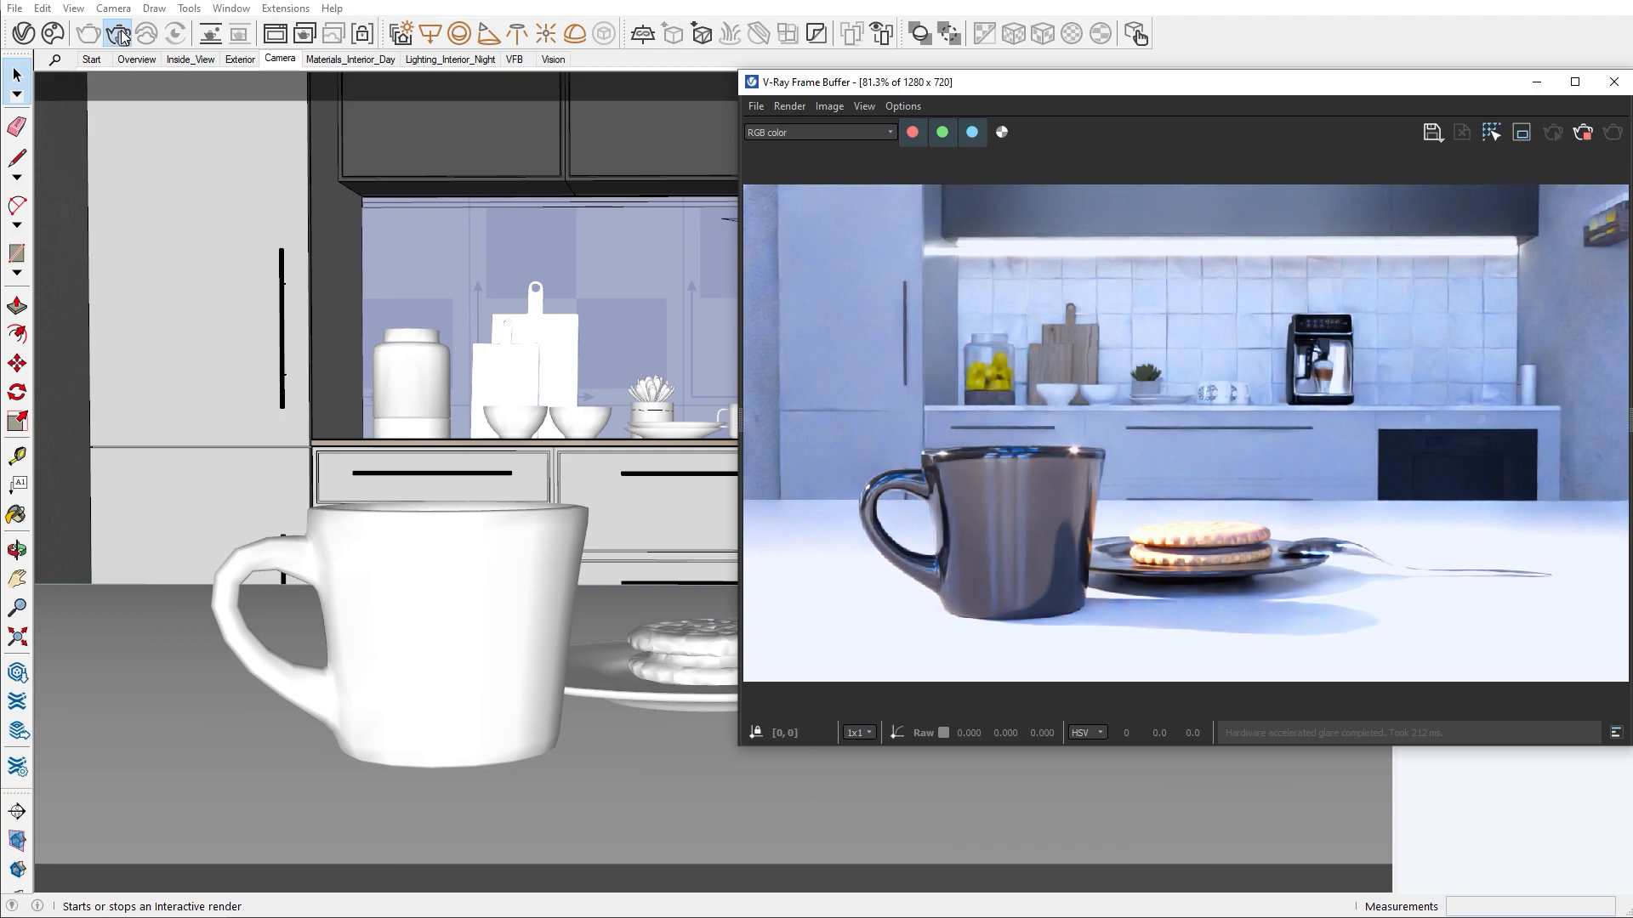
# Expand the V-Ray camera's advanced parameters to show exposure 12.2 EV, ISO, aperture and shutter.
pyautogui.click(120, 33)
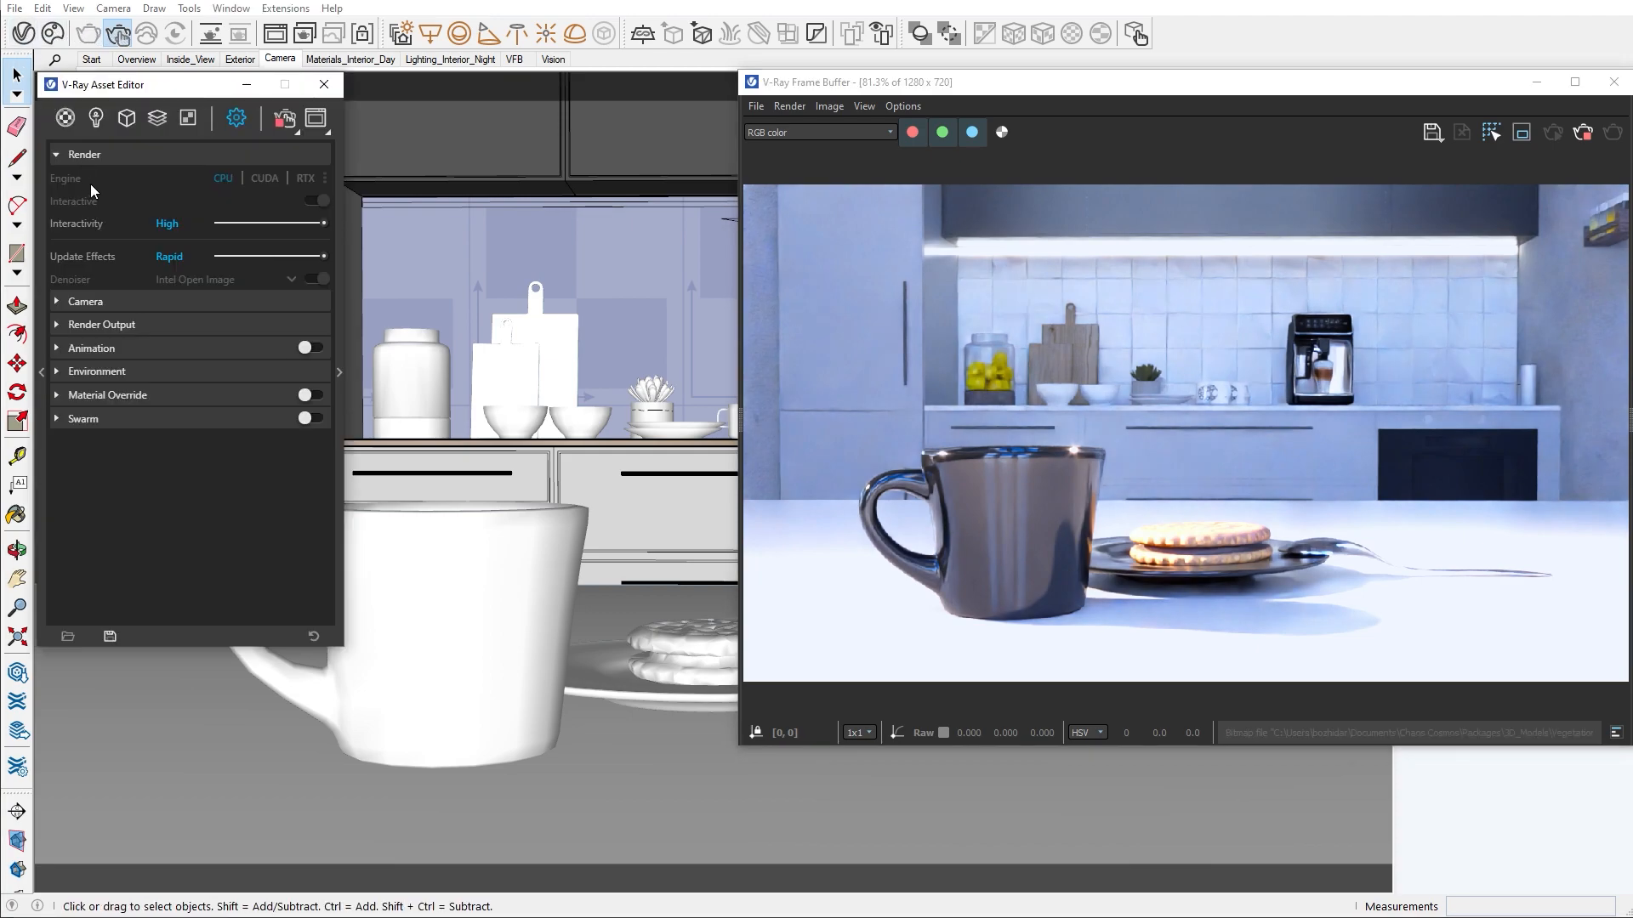
pyautogui.click(85, 301)
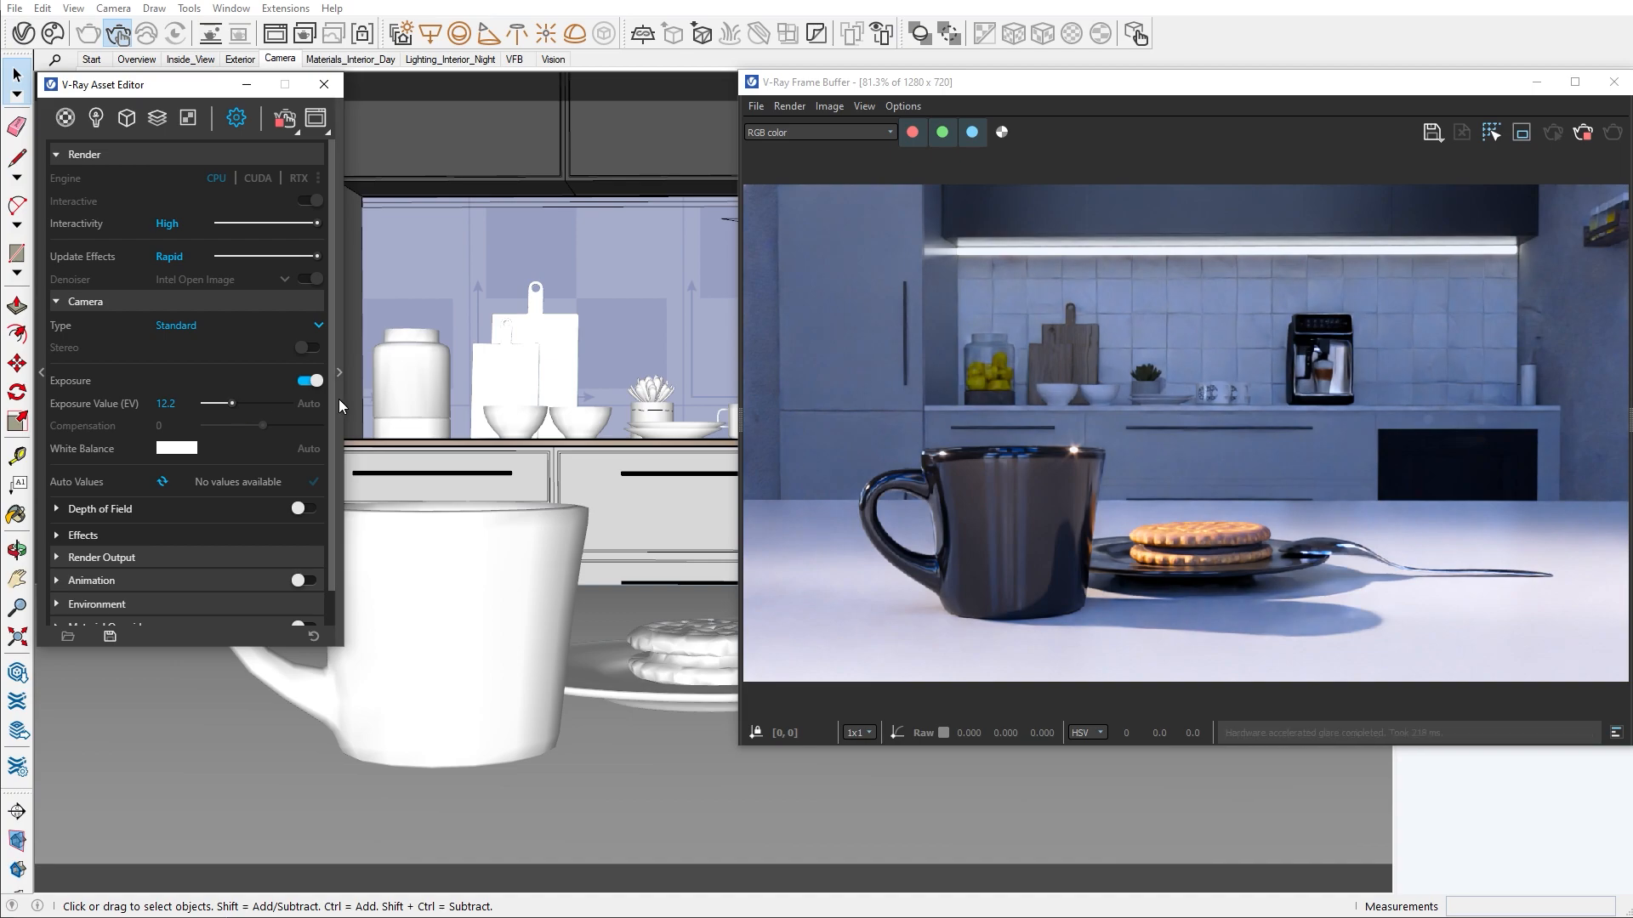
pyautogui.click(339, 373)
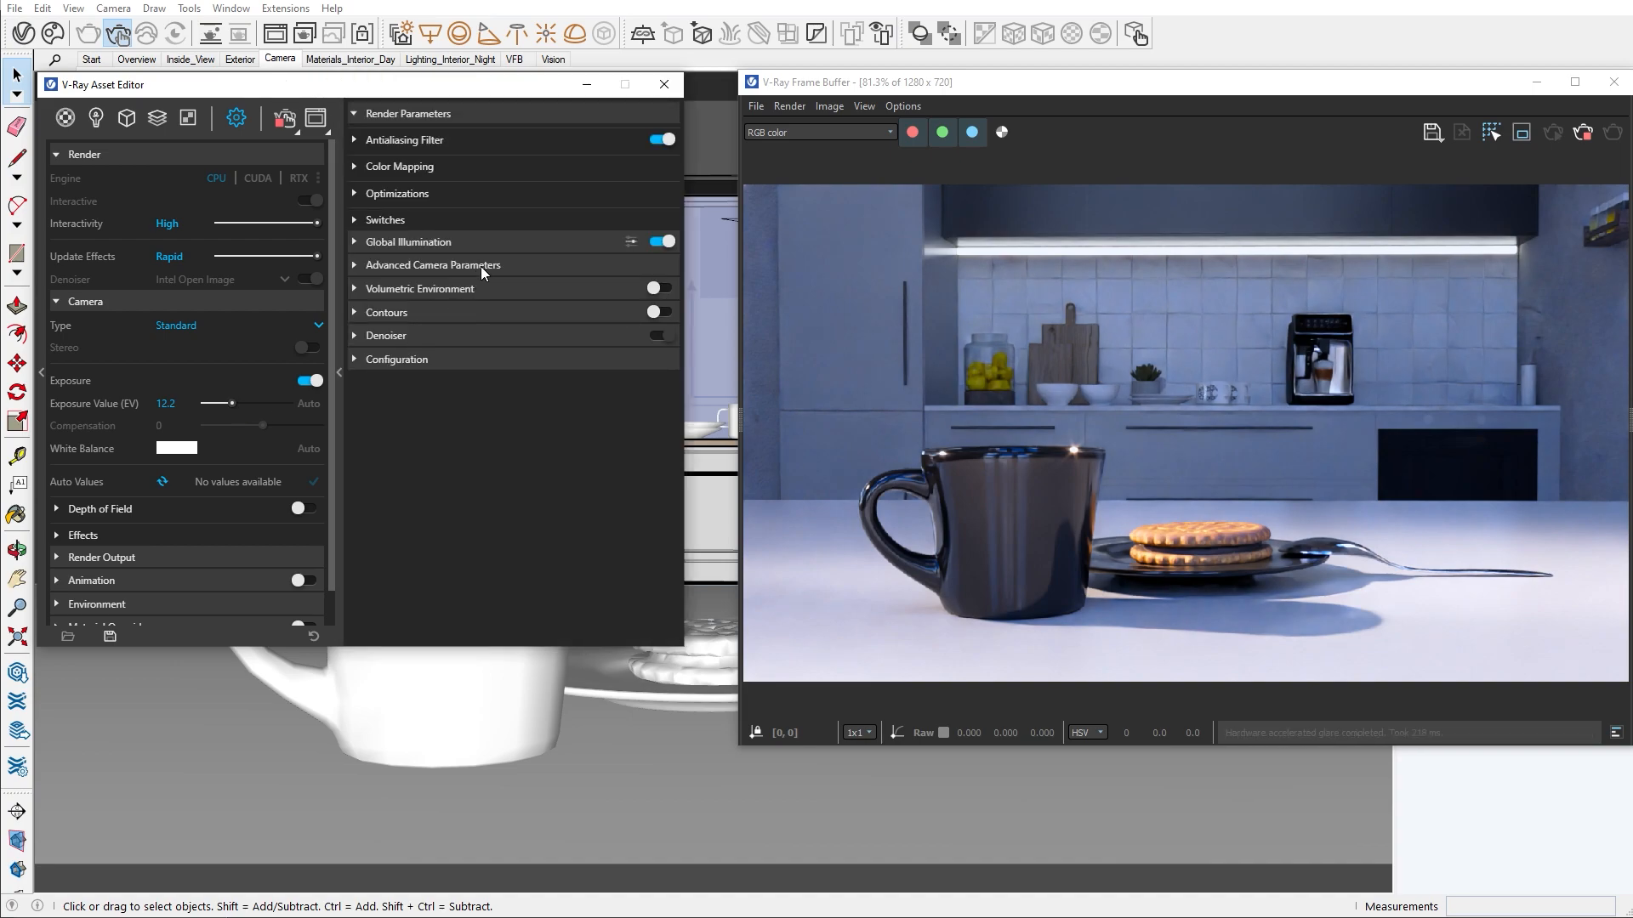
pyautogui.click(432, 265)
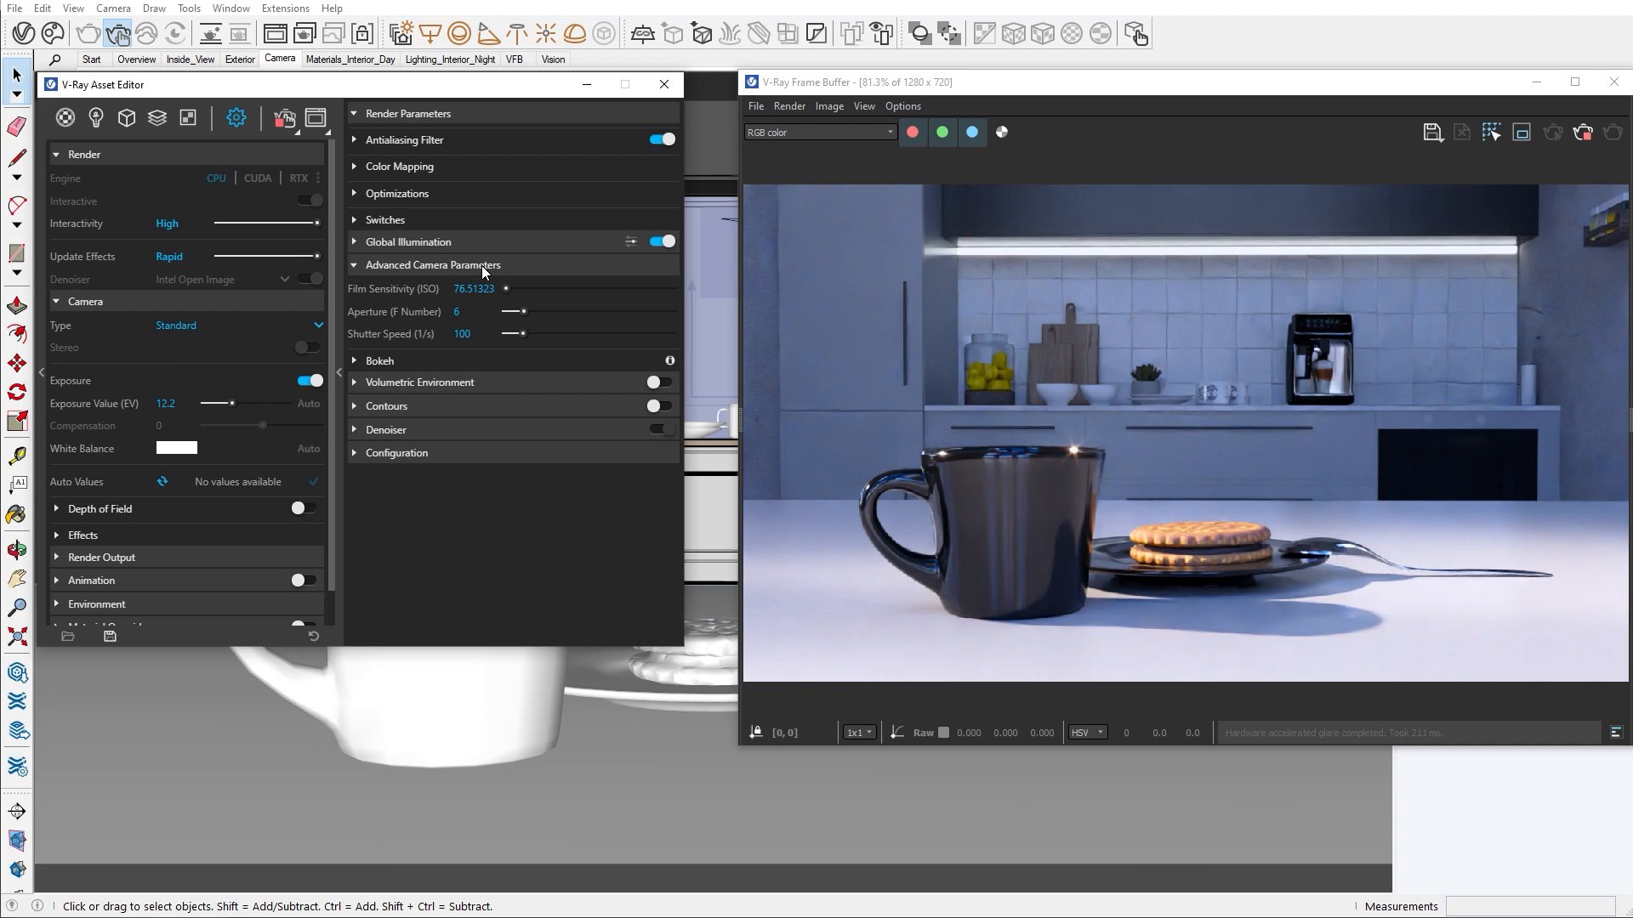
pyautogui.moveTo(263, 386)
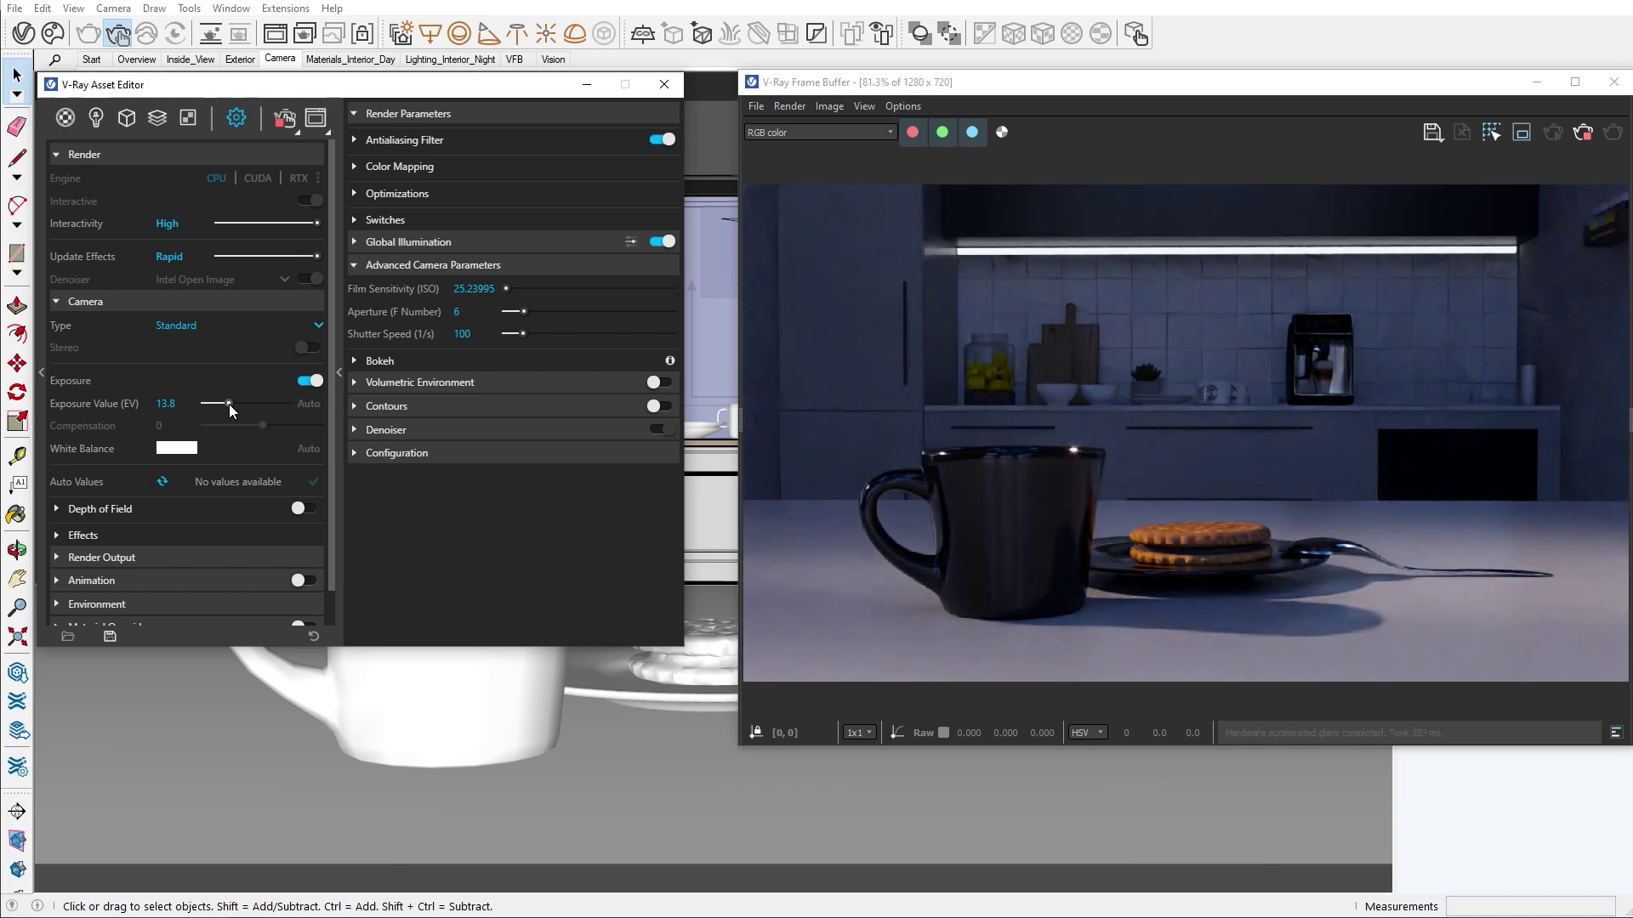
# Set the camera white balance to about 5496 K in the V-Ray colour picker.
pyautogui.click(176, 449)
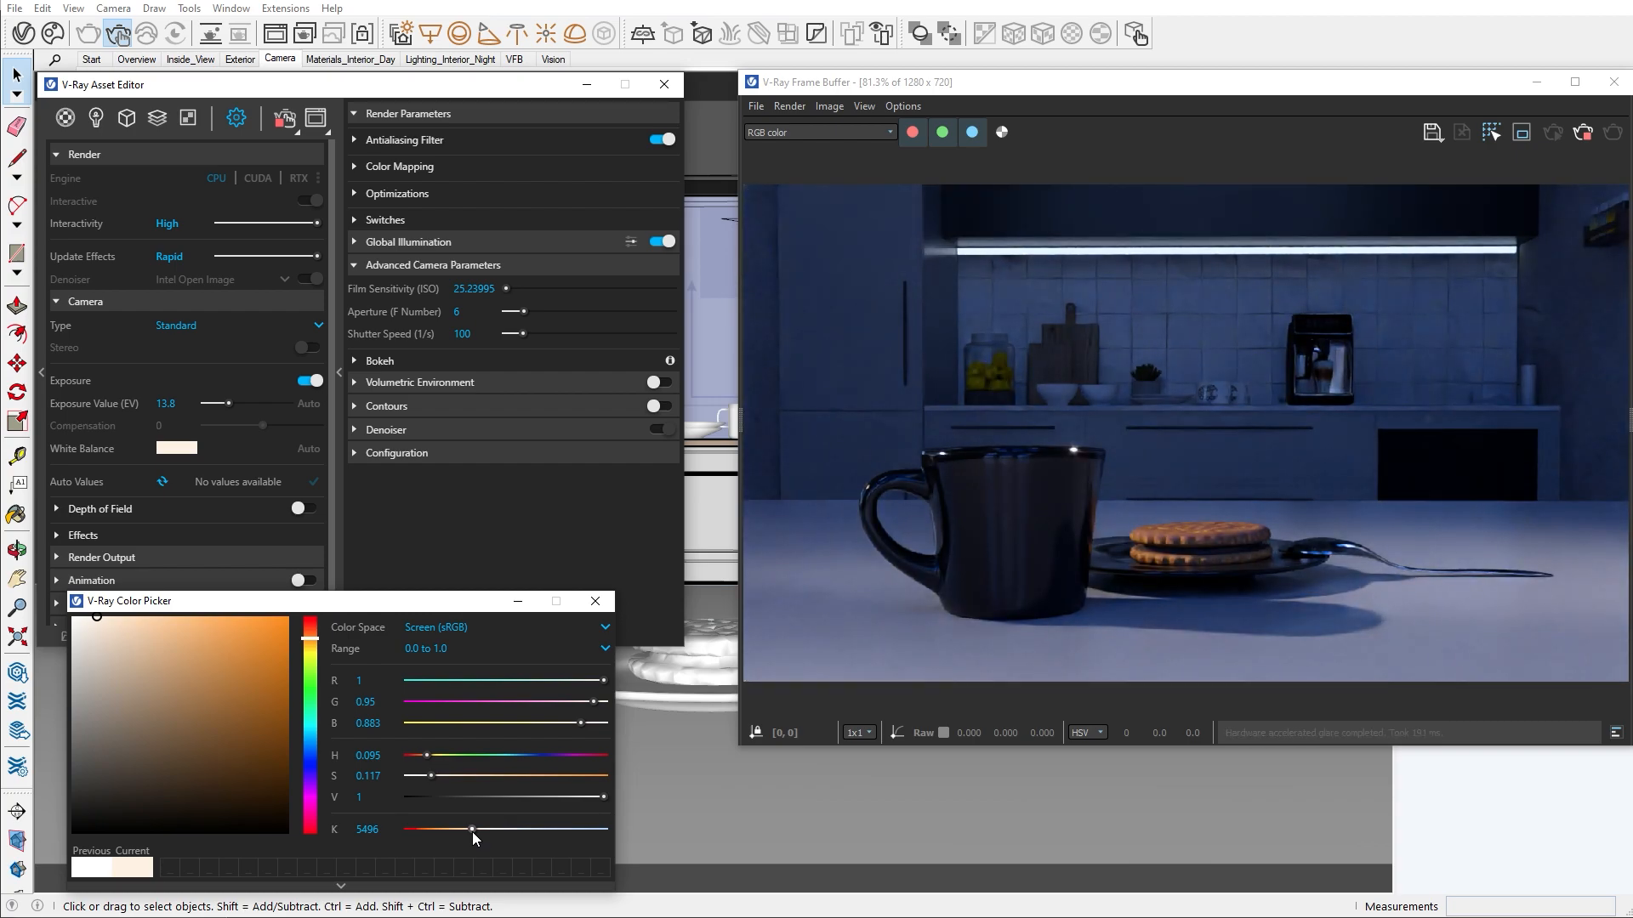
pyautogui.moveTo(595, 607)
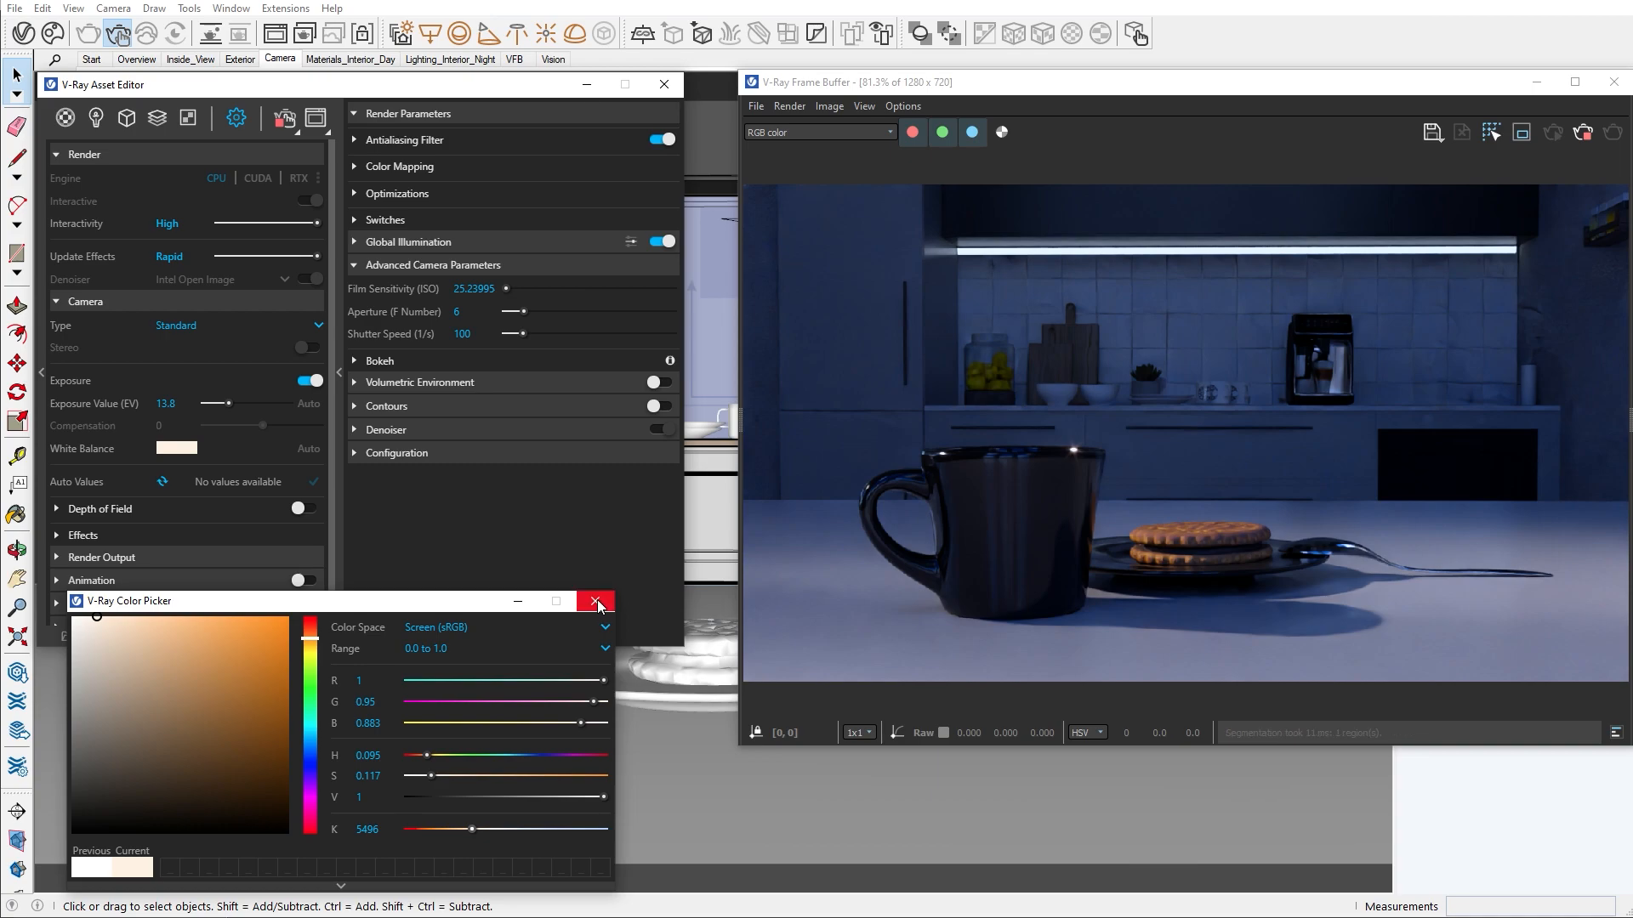
pyautogui.click(597, 601)
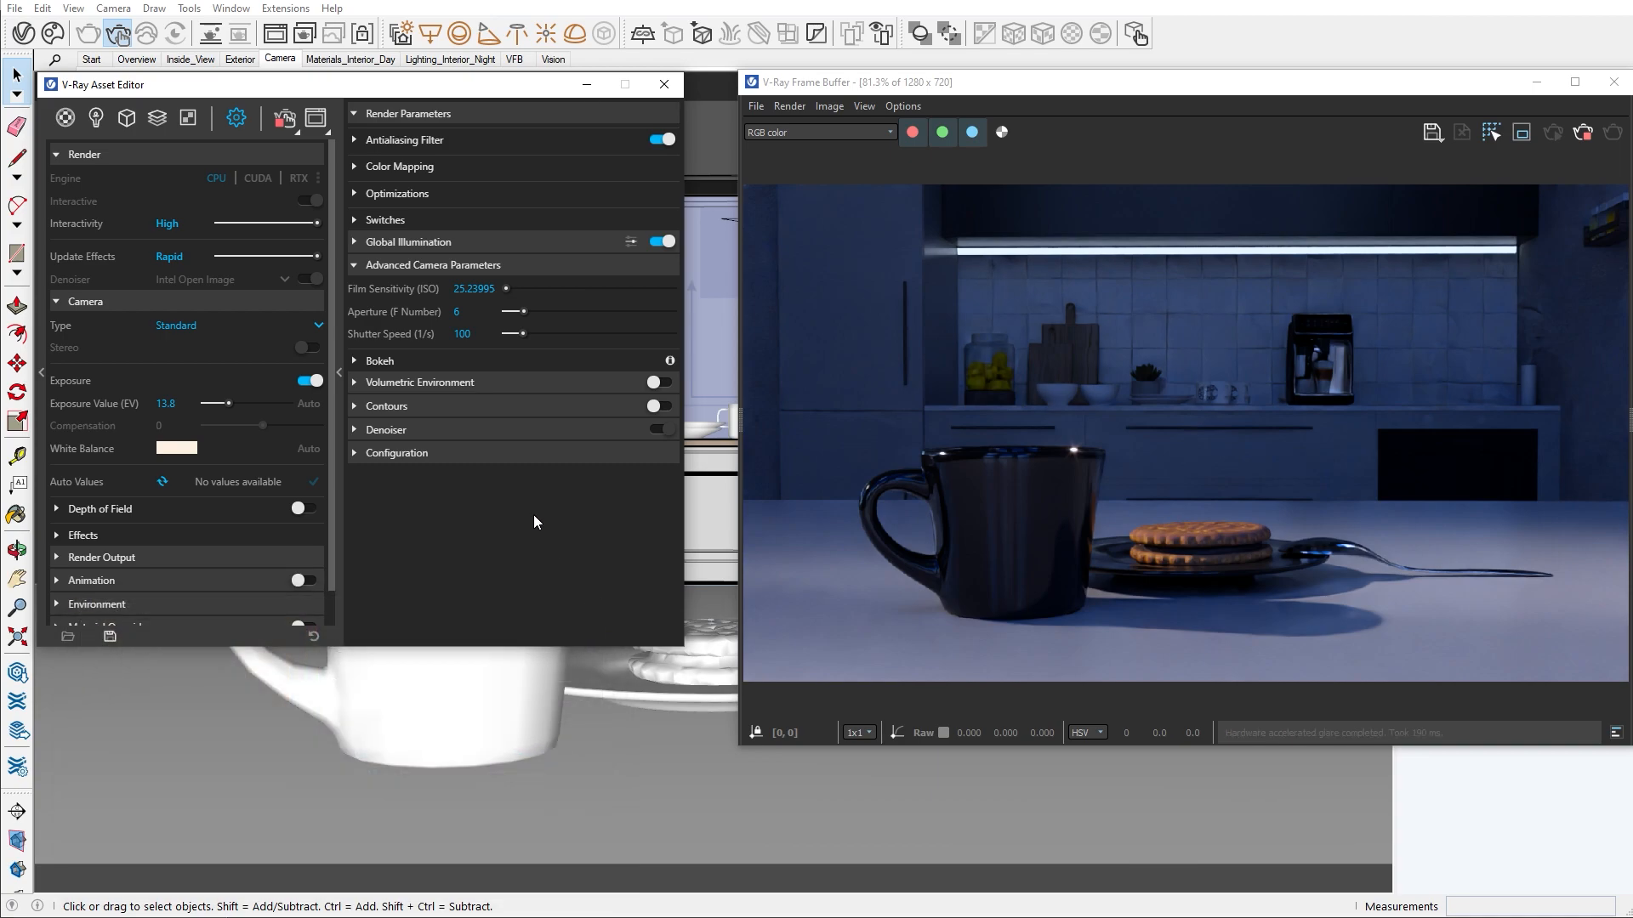
# Turn off interactive rendering and set exposure and white balance to Auto.
pyautogui.click(284, 118)
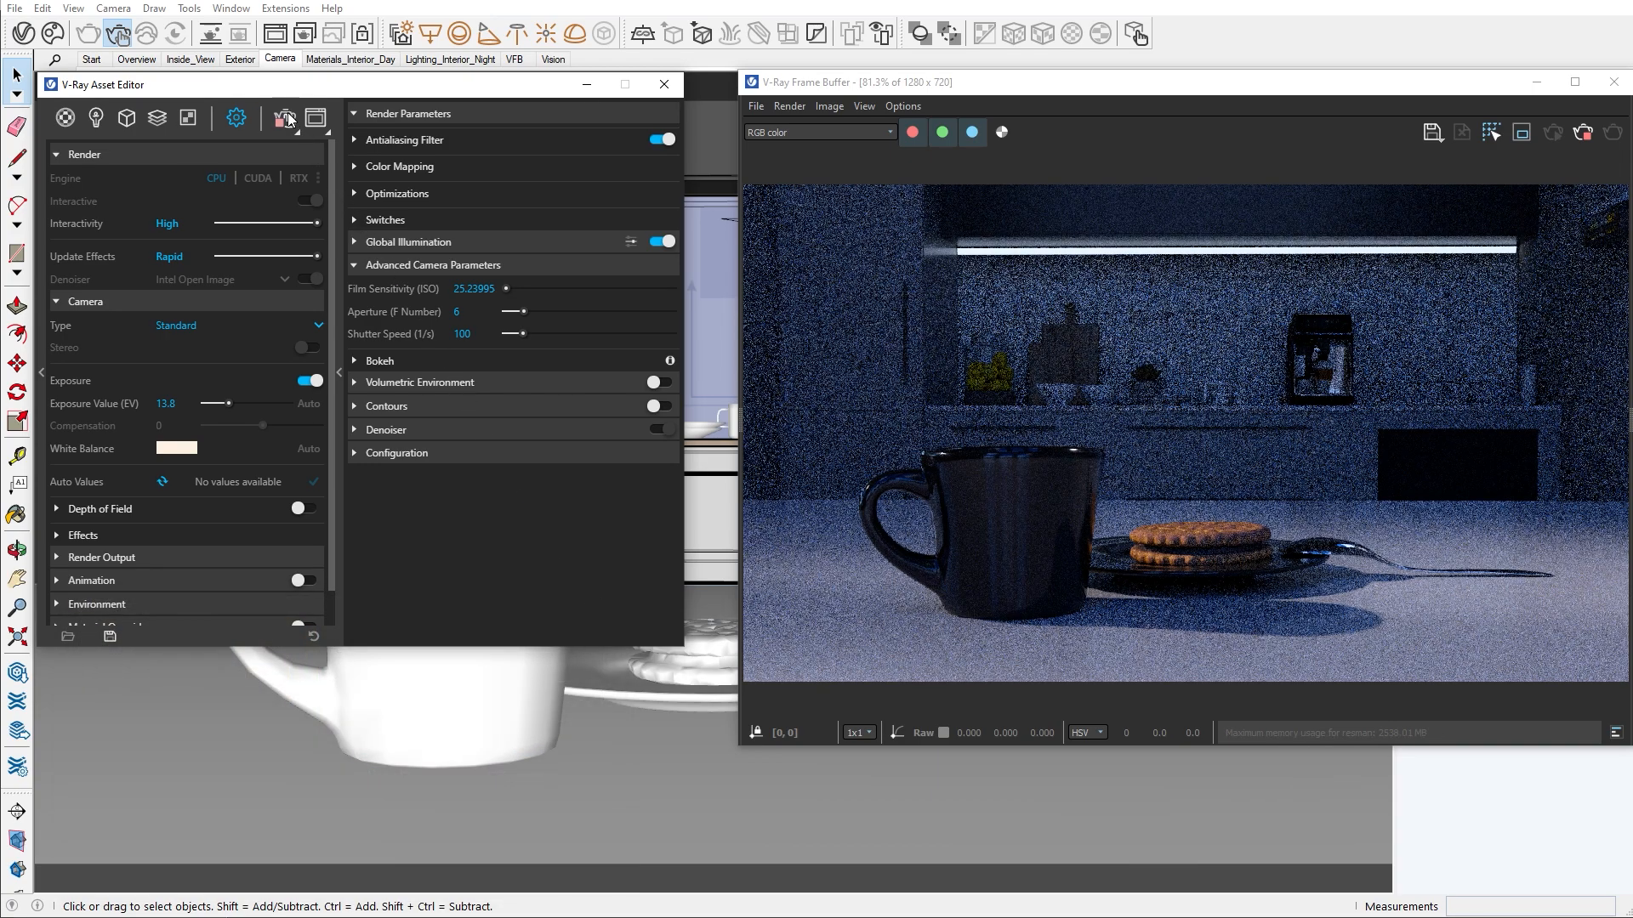
pyautogui.click(284, 117)
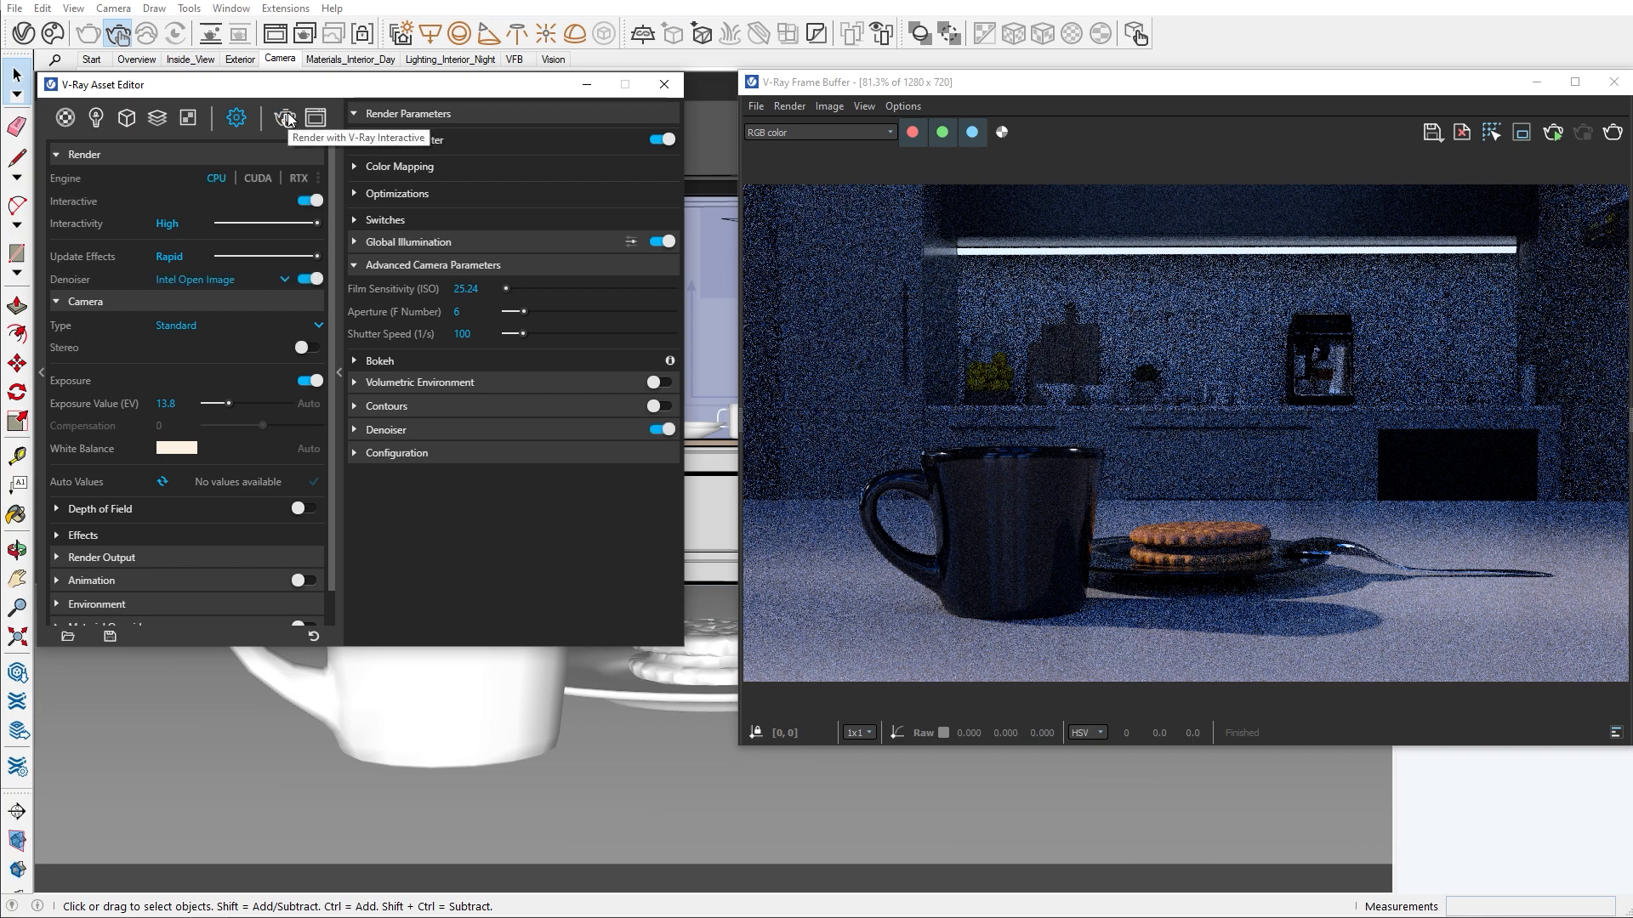
pyautogui.click(308, 201)
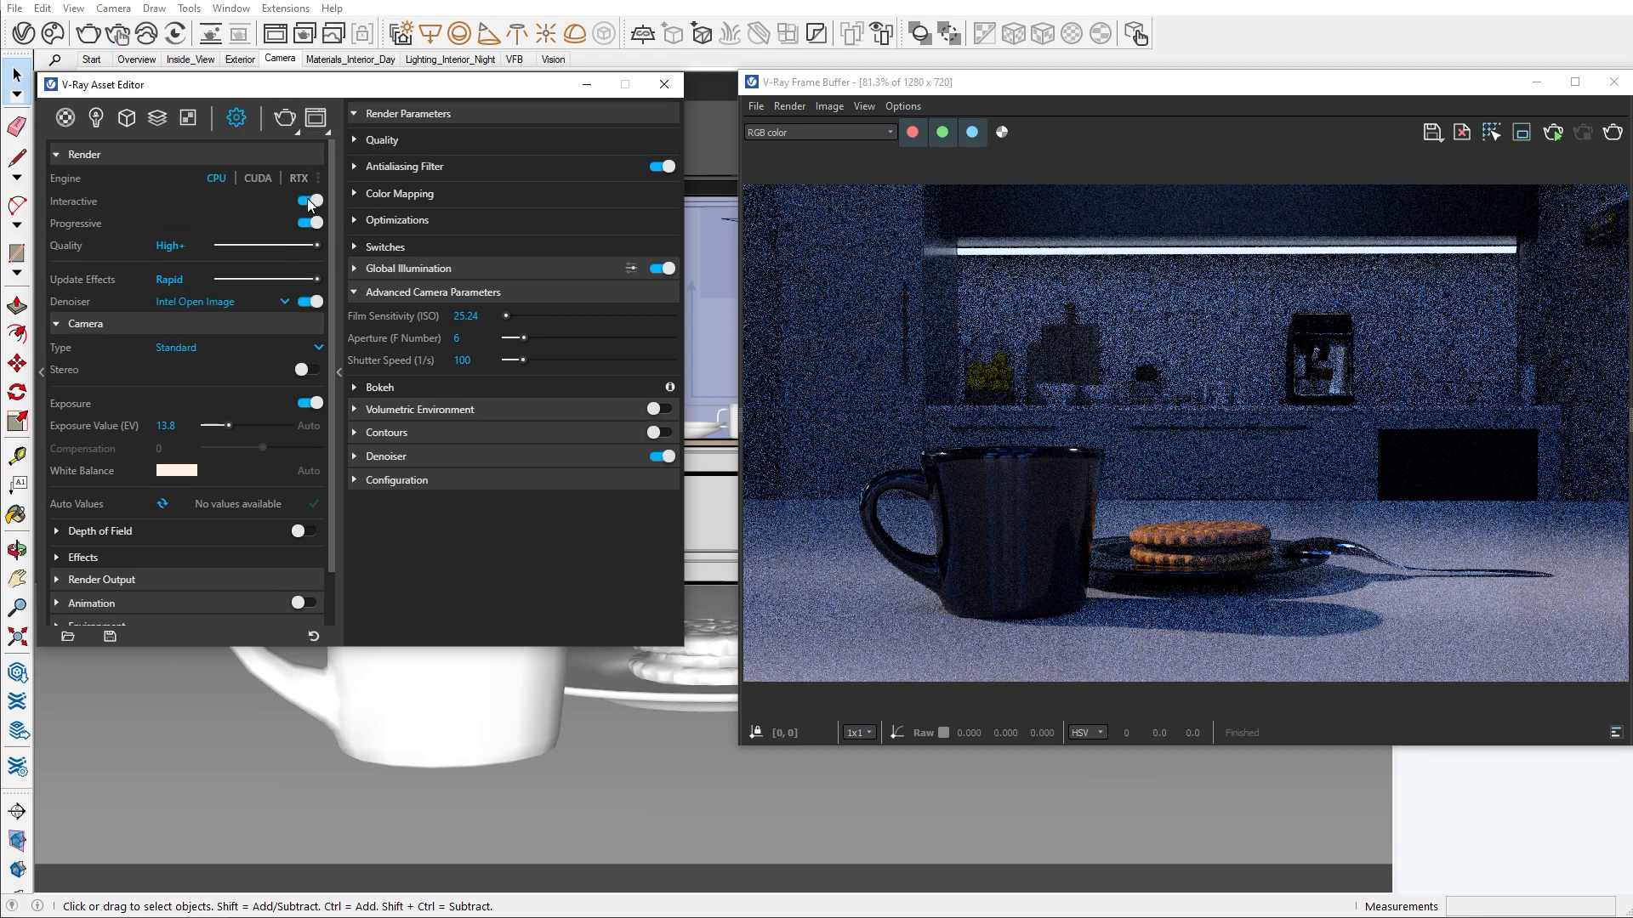
pyautogui.click(307, 201)
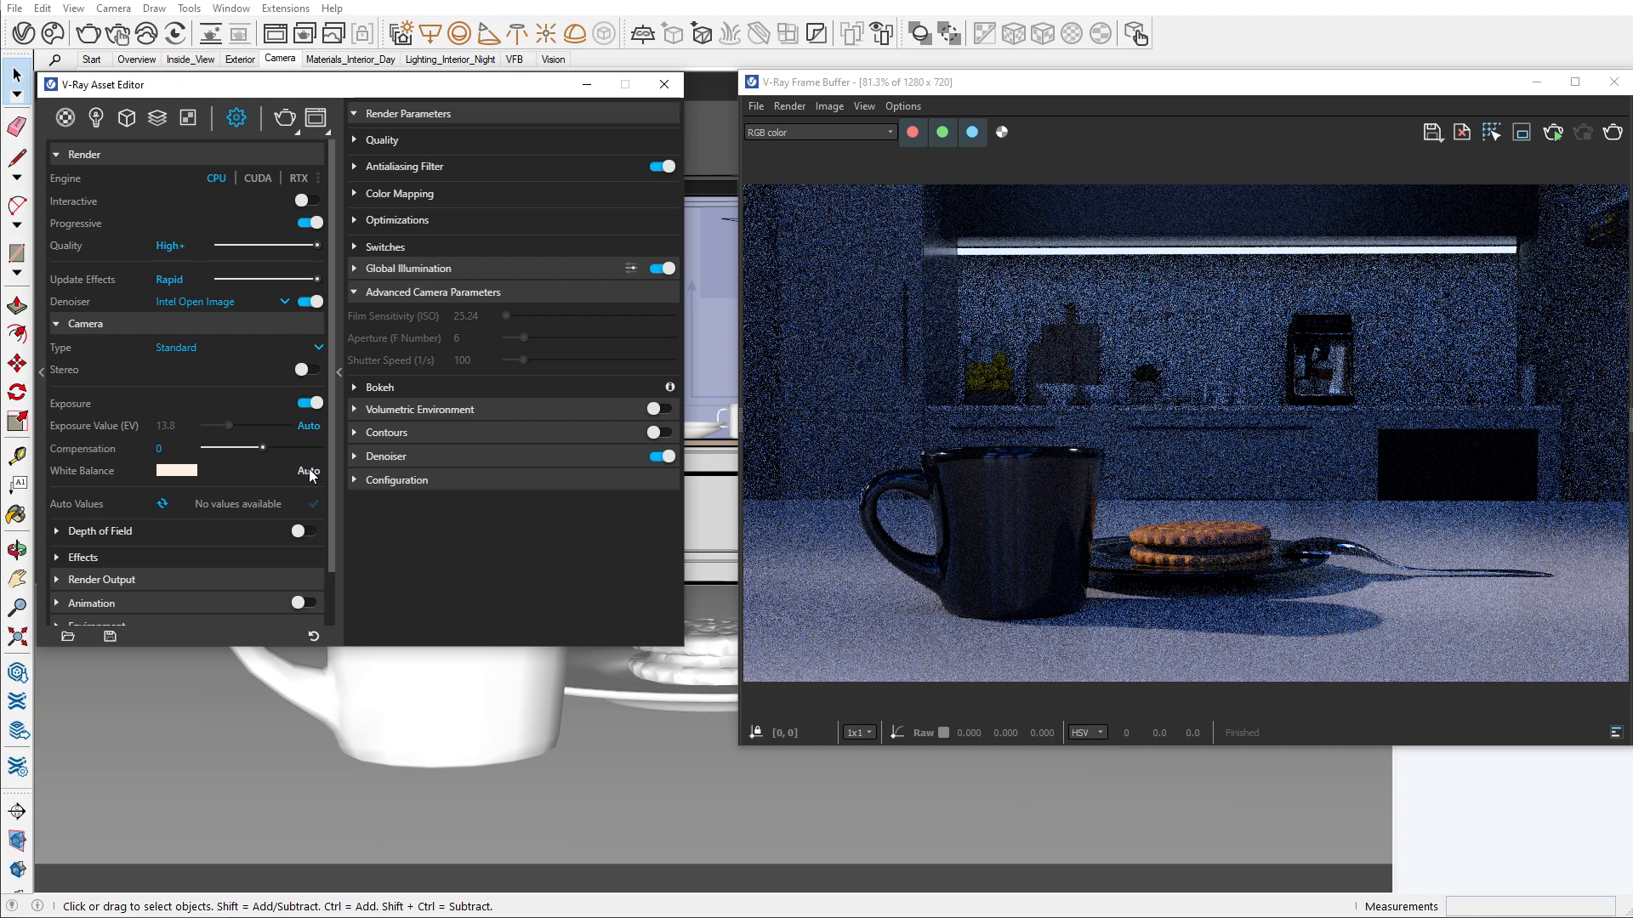
pyautogui.click(308, 470)
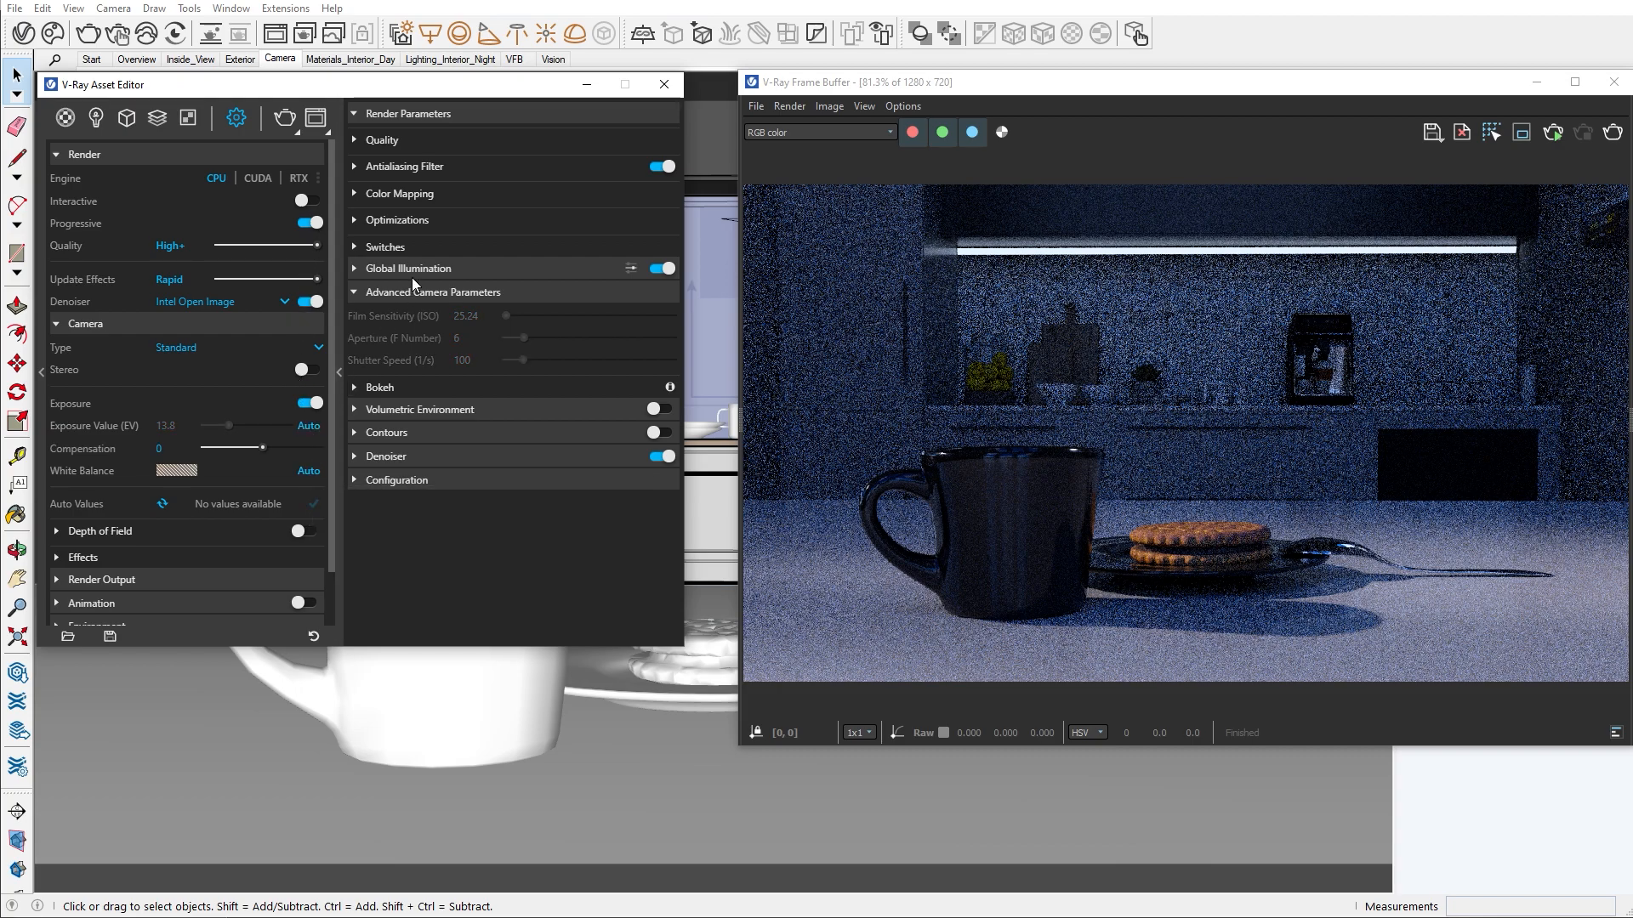
pyautogui.click(409, 268)
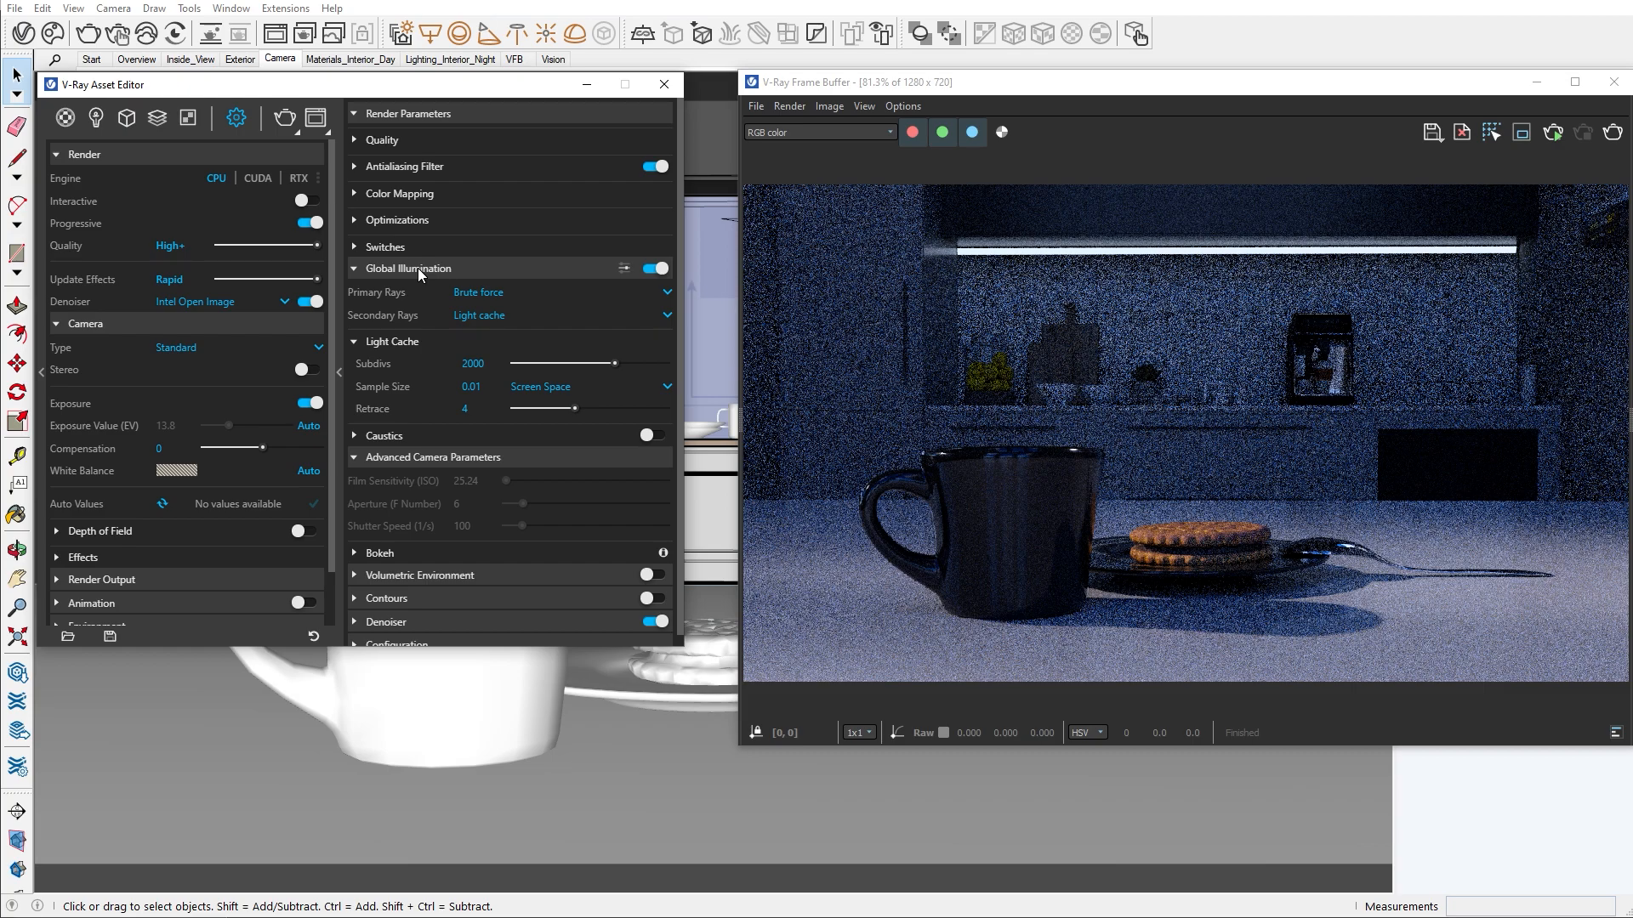
# Render with V-Ray, compute auto values, and apply the 11.735 EV exposure and white balance.
pyautogui.click(284, 117)
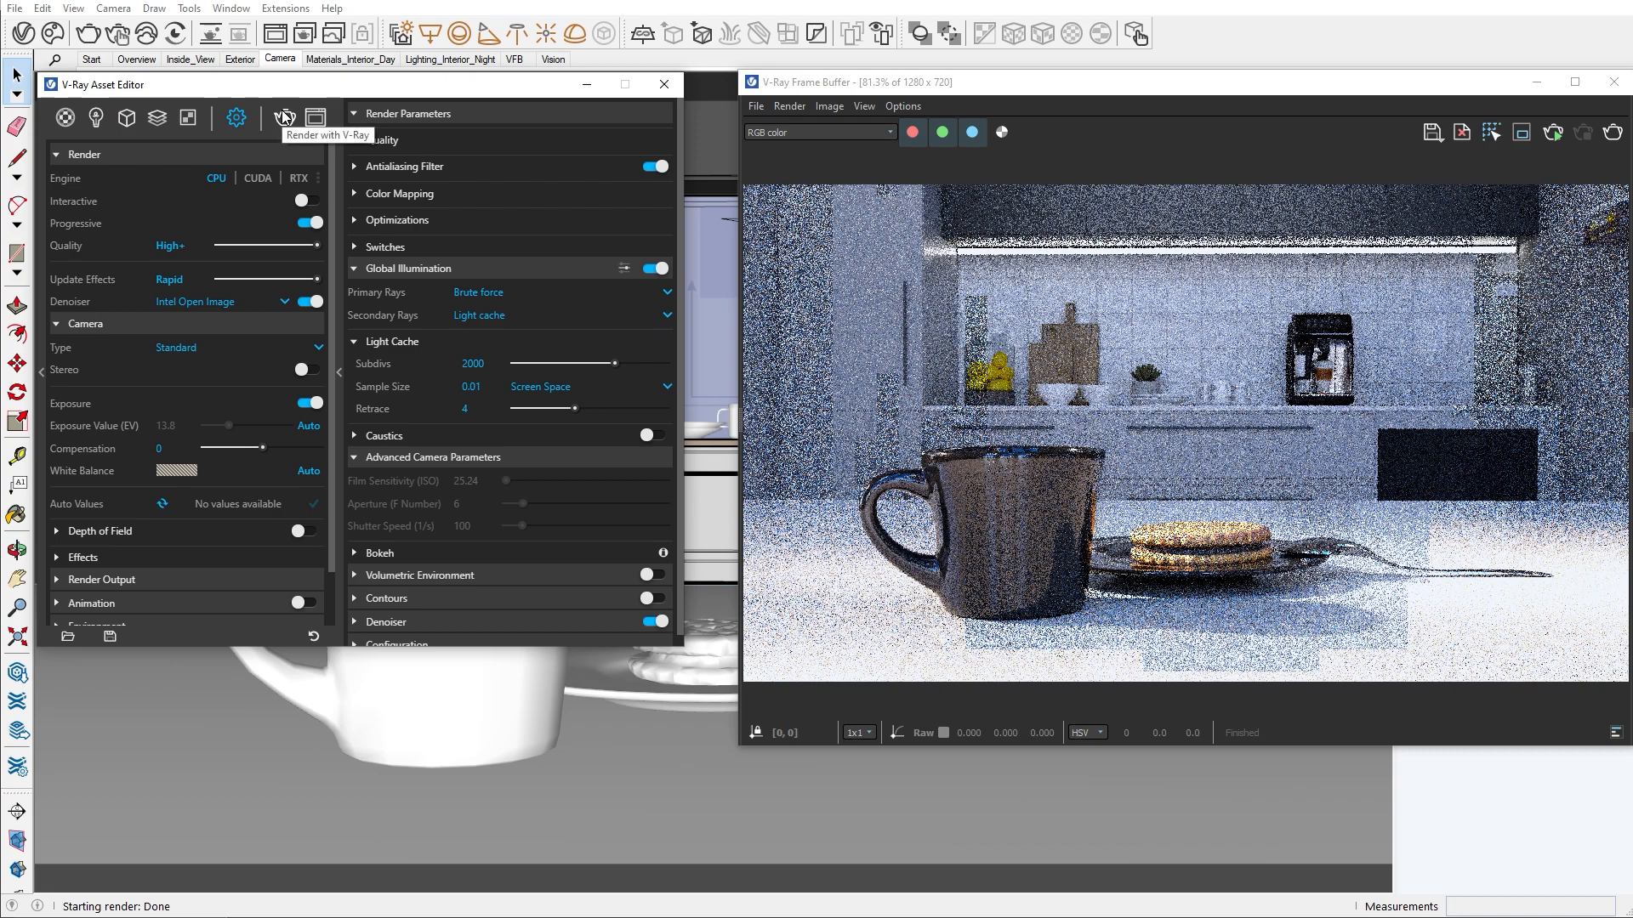
pyautogui.moveTo(198, 349)
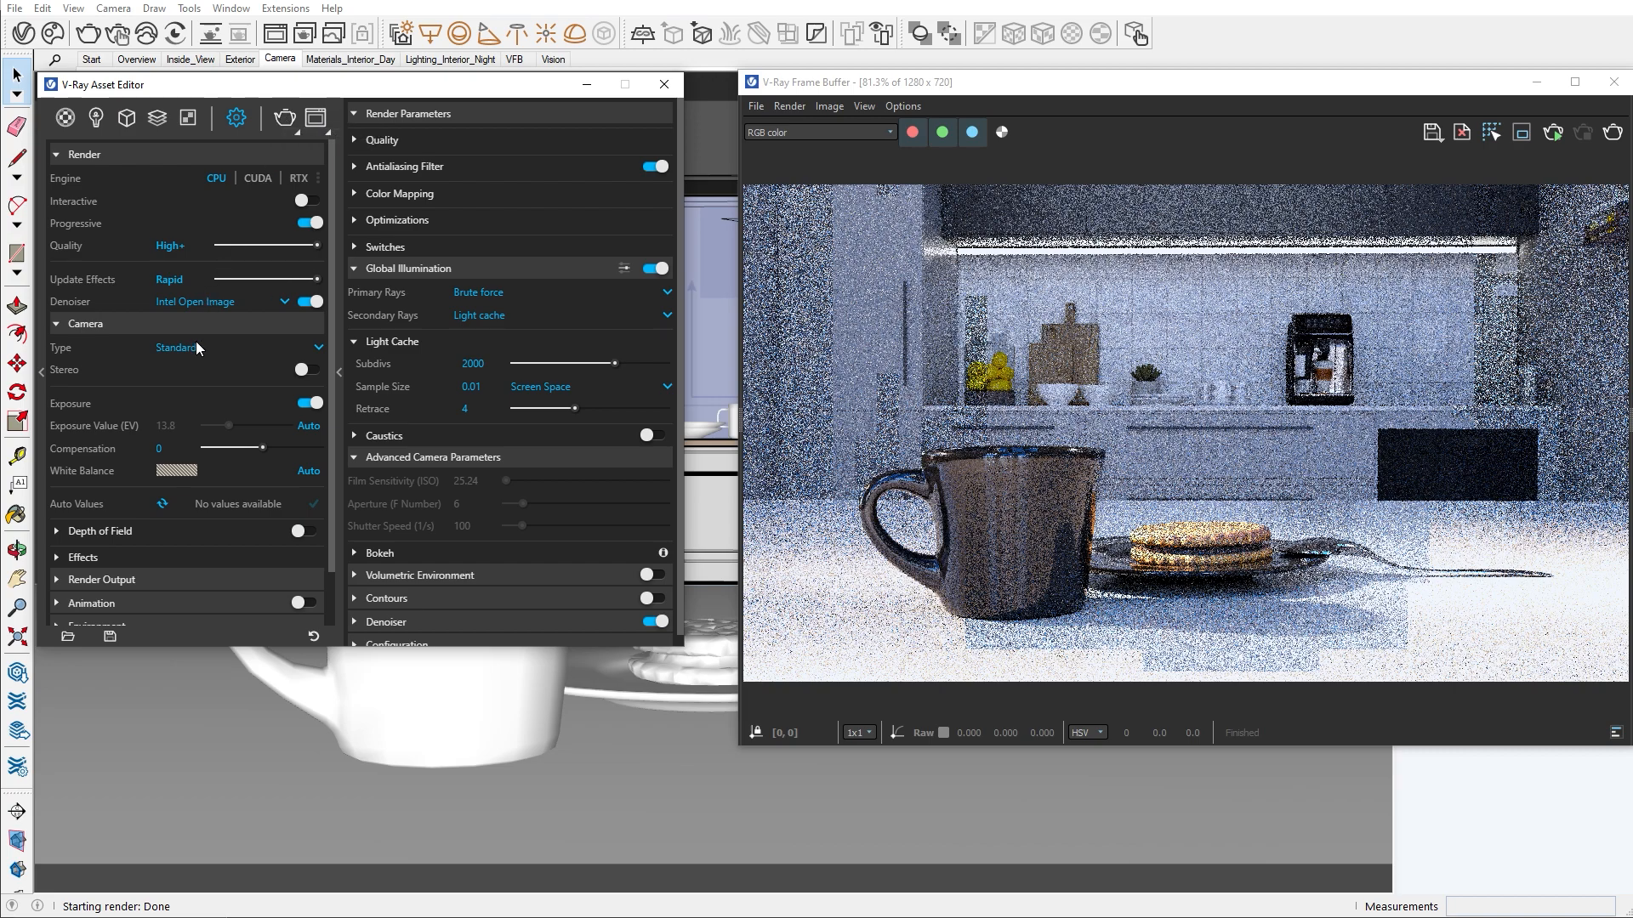
pyautogui.click(163, 504)
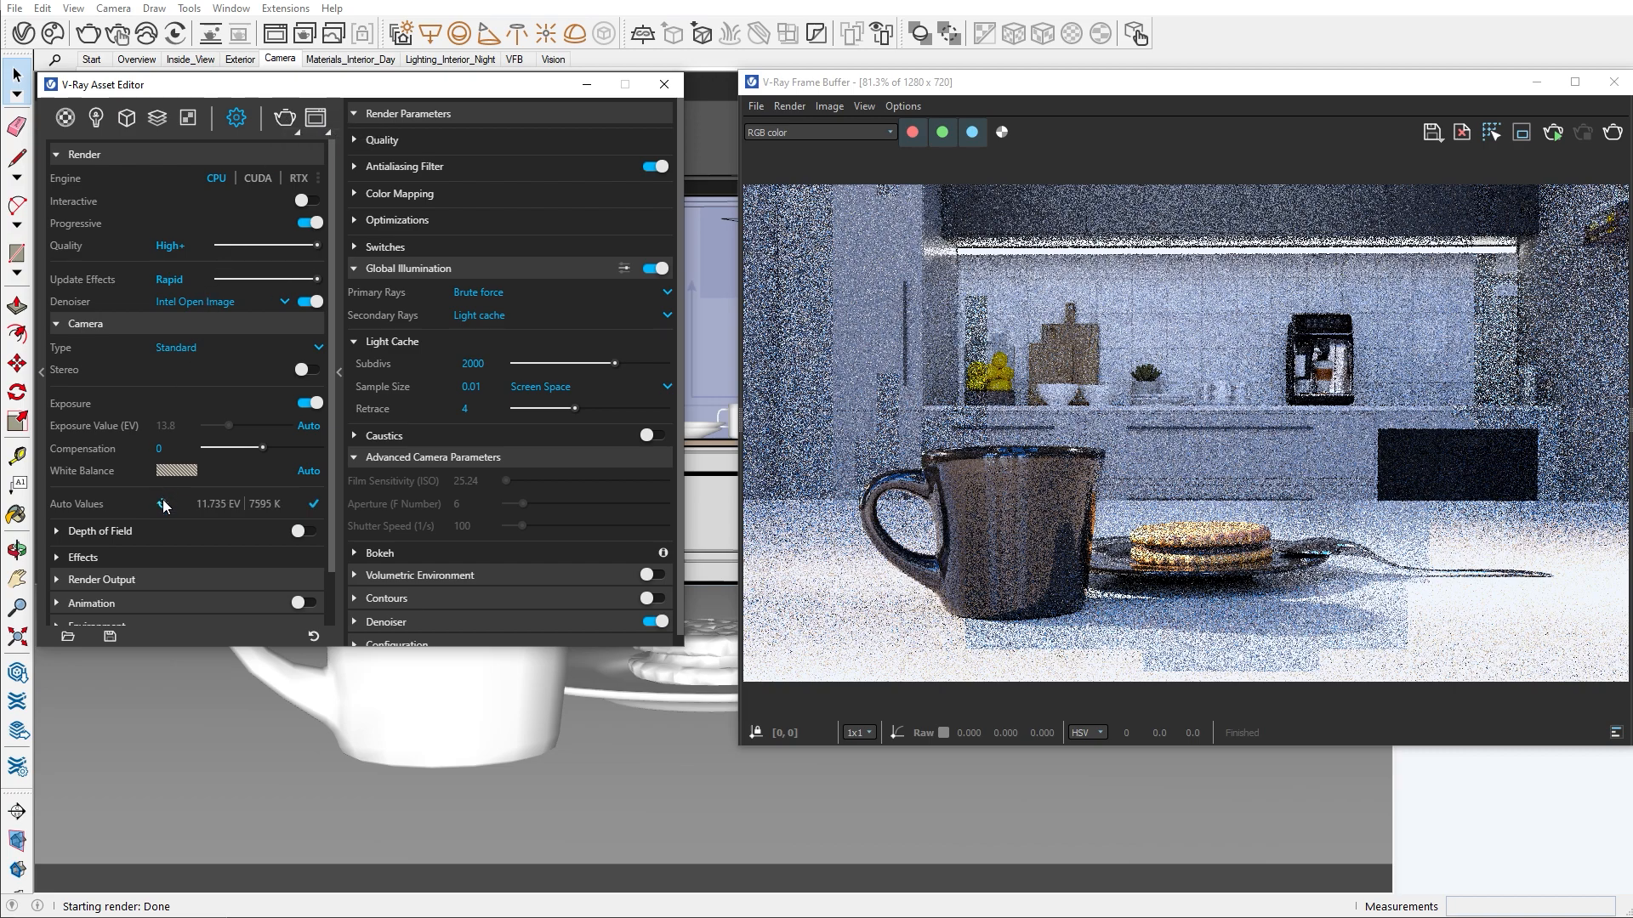
pyautogui.click(311, 504)
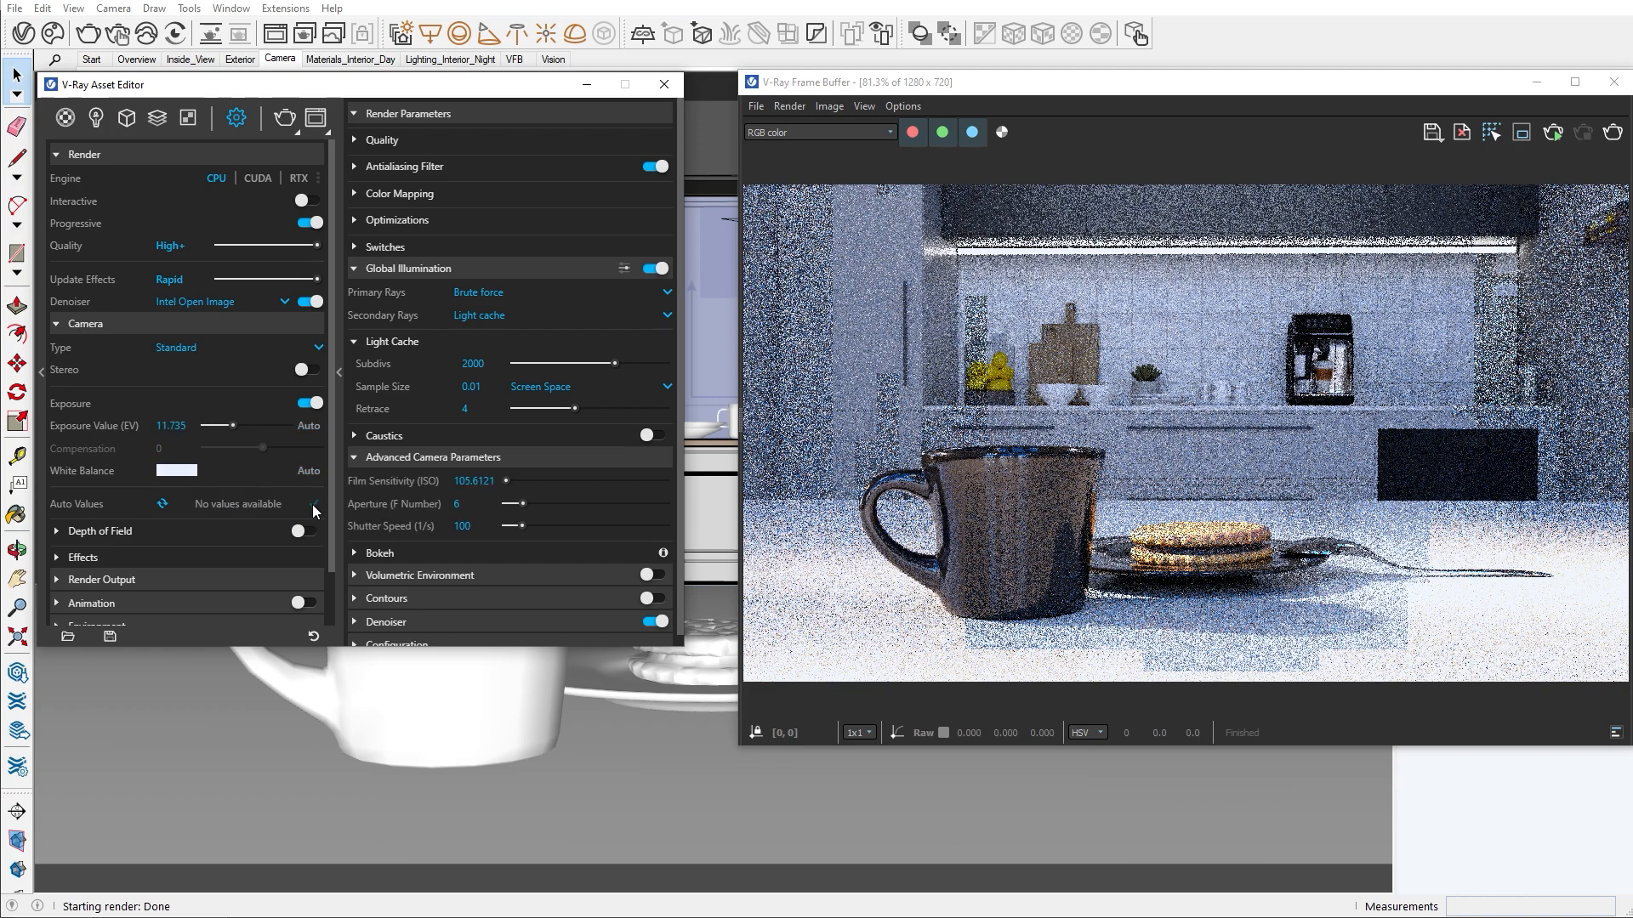
pyautogui.moveTo(314, 222)
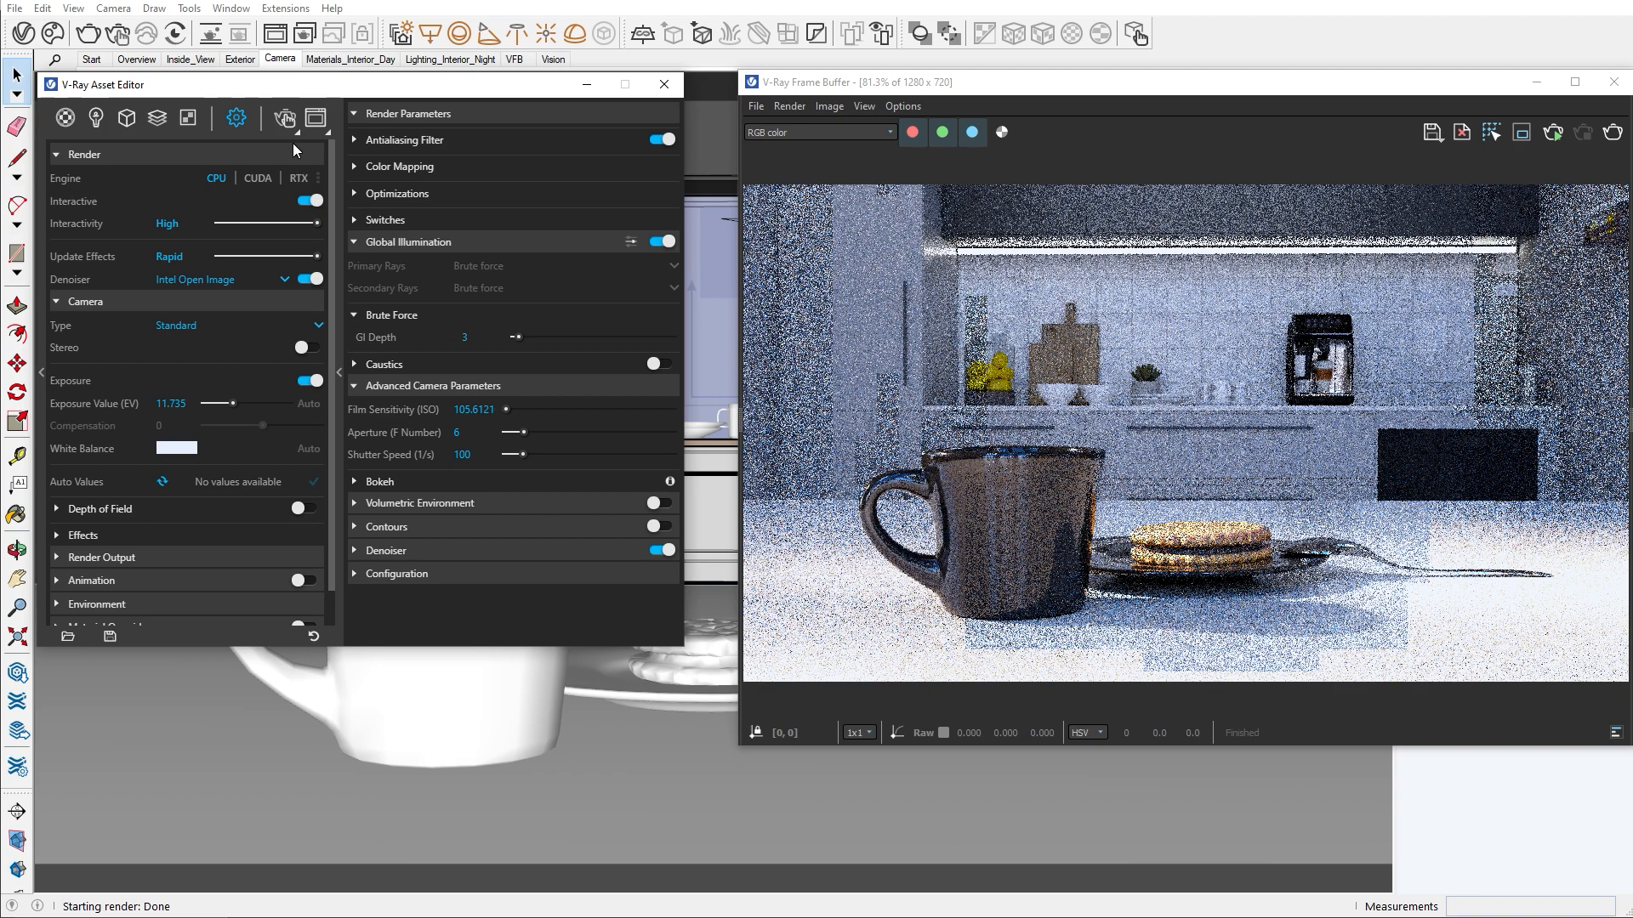
# Rerender interactively at 11.735 EV and enable camera depth of field.
pyautogui.click(284, 117)
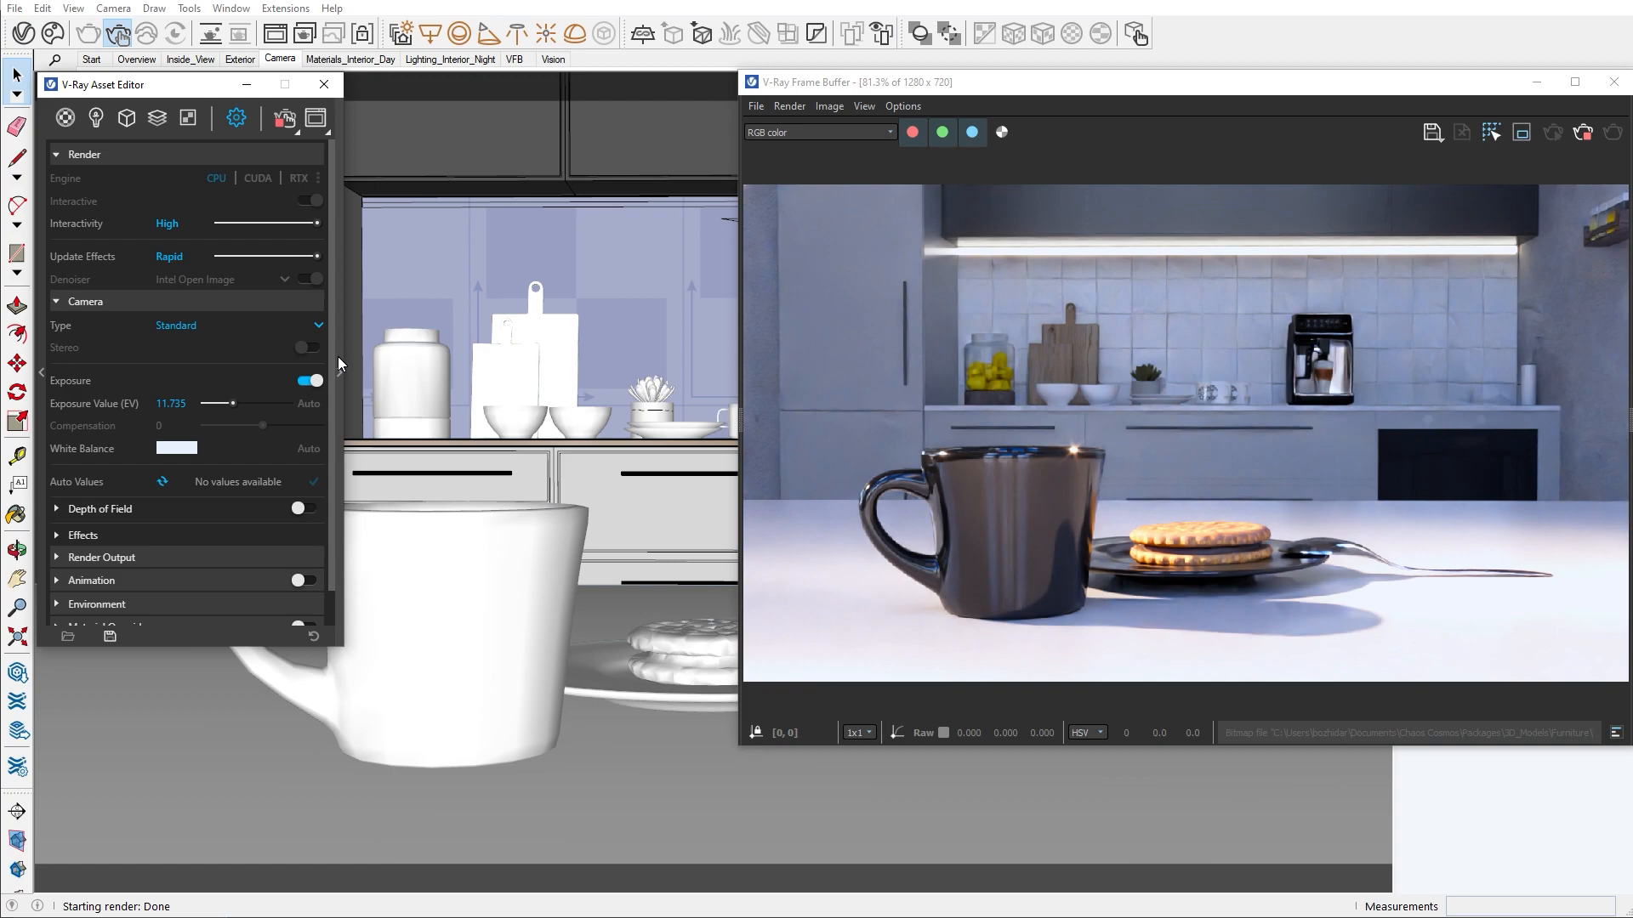
pyautogui.click(308, 509)
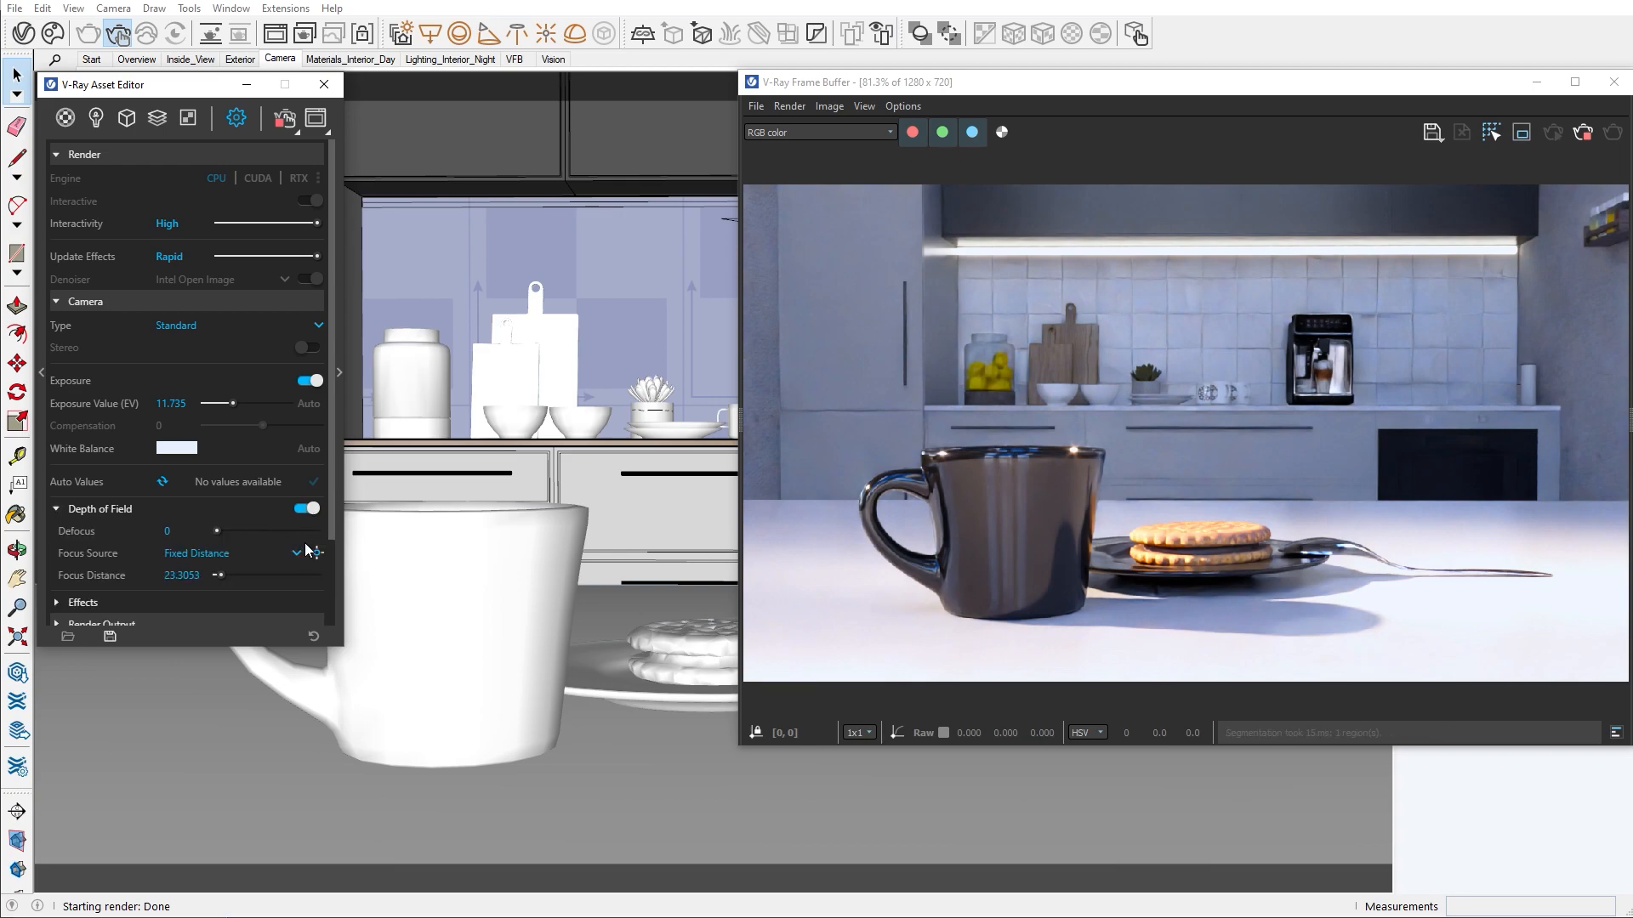
# Focus on the cup and cookie with 0.376 defocus, then expand the Effects section.
pyautogui.click(315, 553)
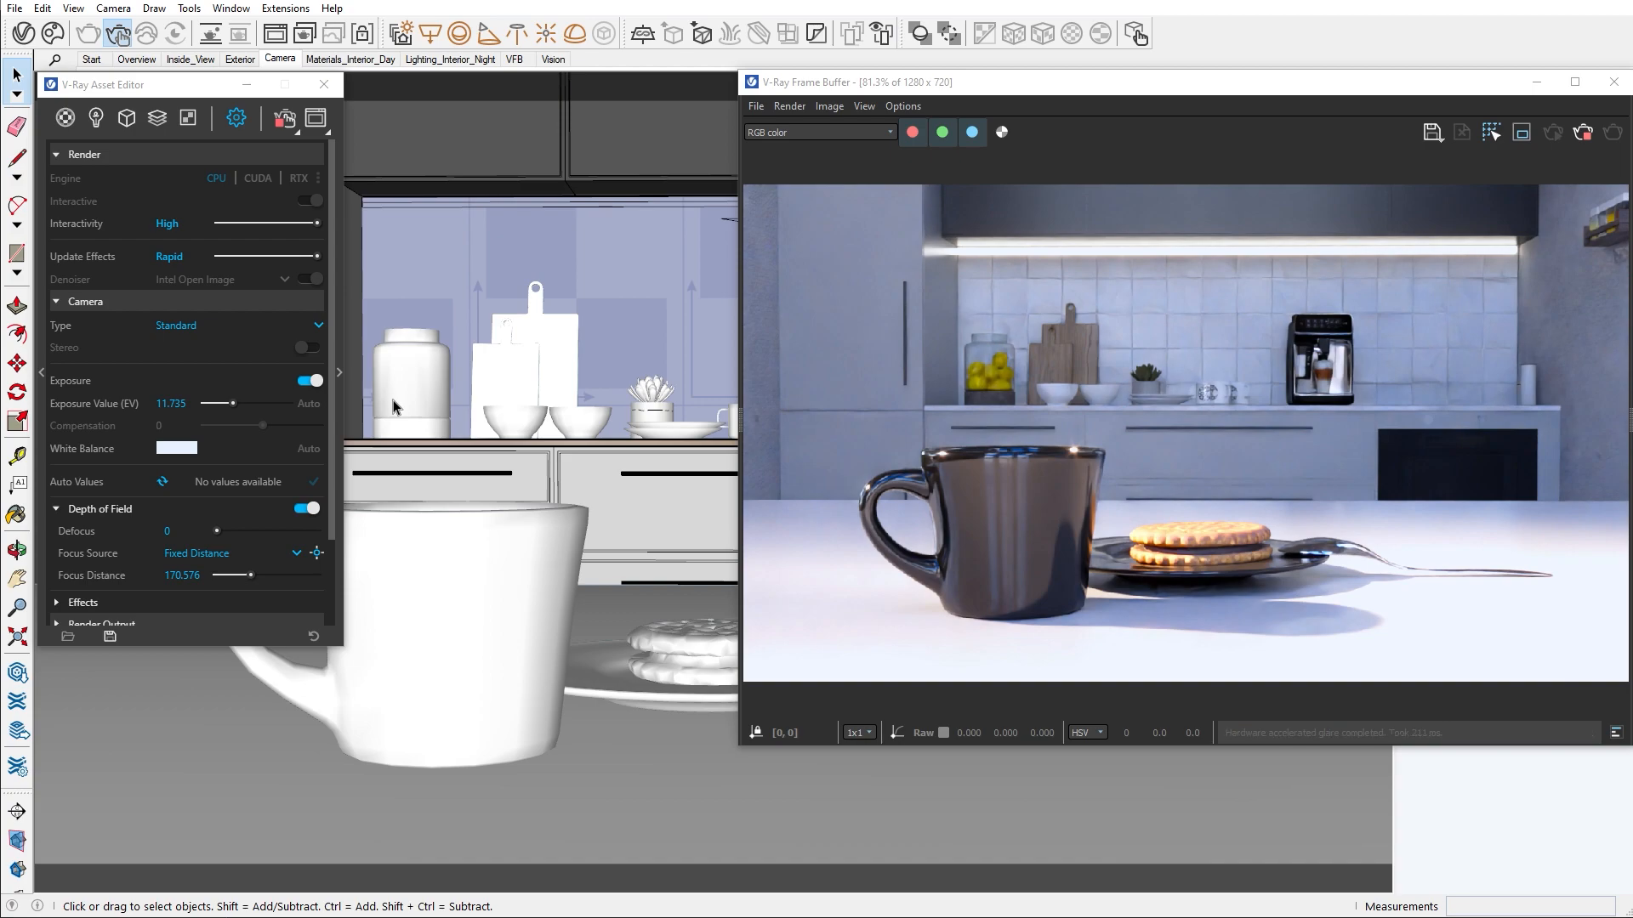
pyautogui.moveTo(218, 535)
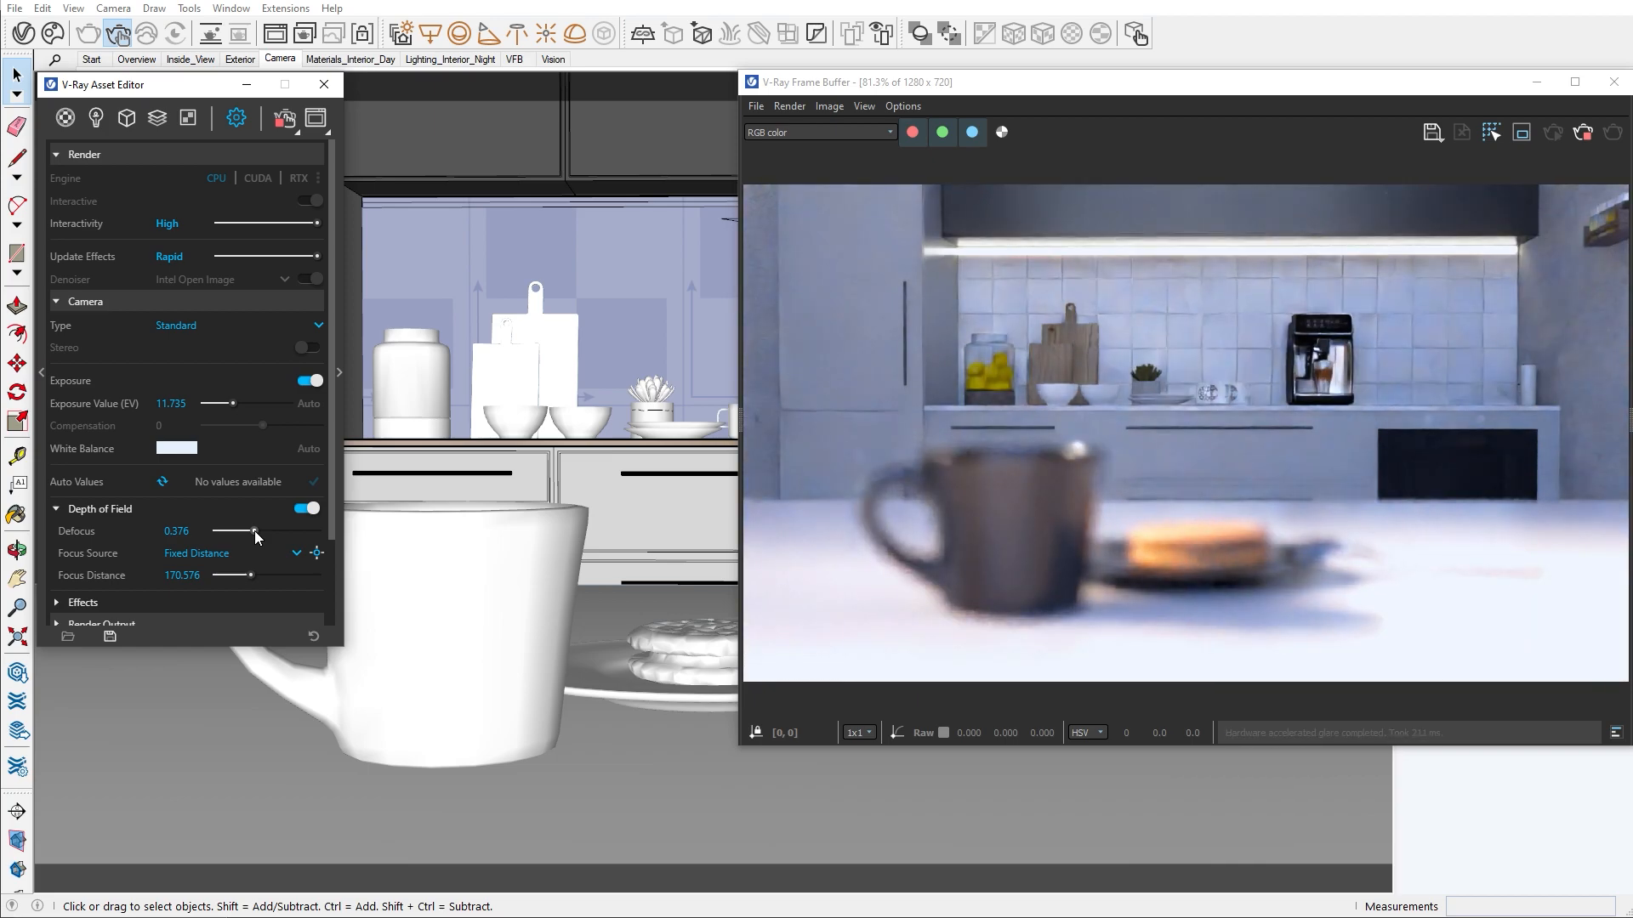
pyautogui.click(316, 553)
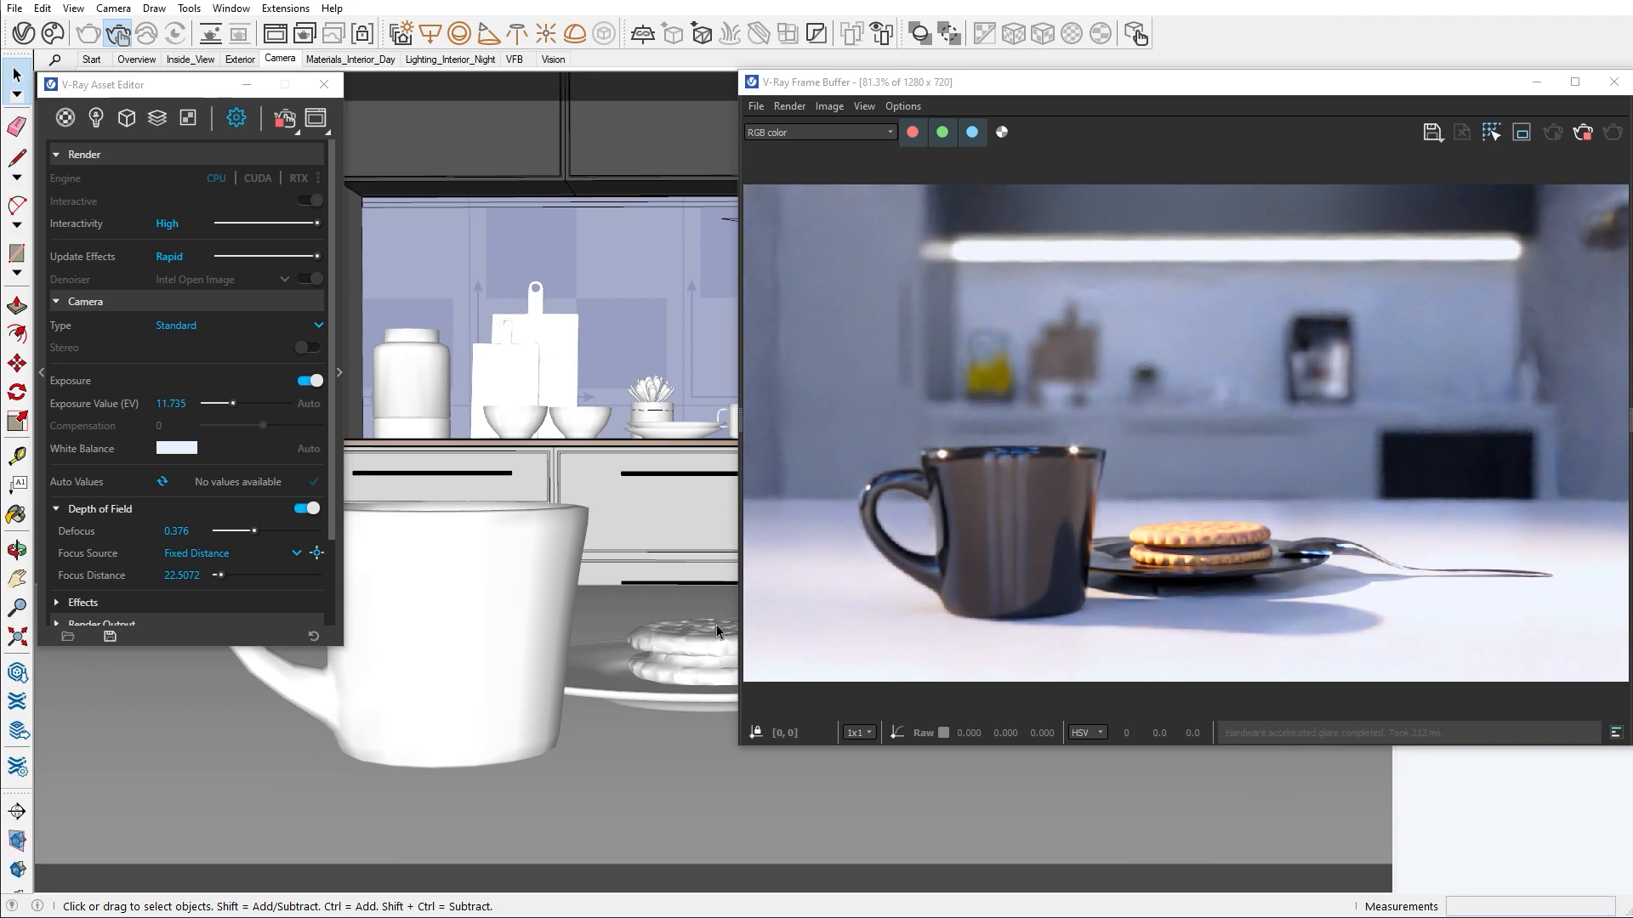
pyautogui.moveTo(448, 565)
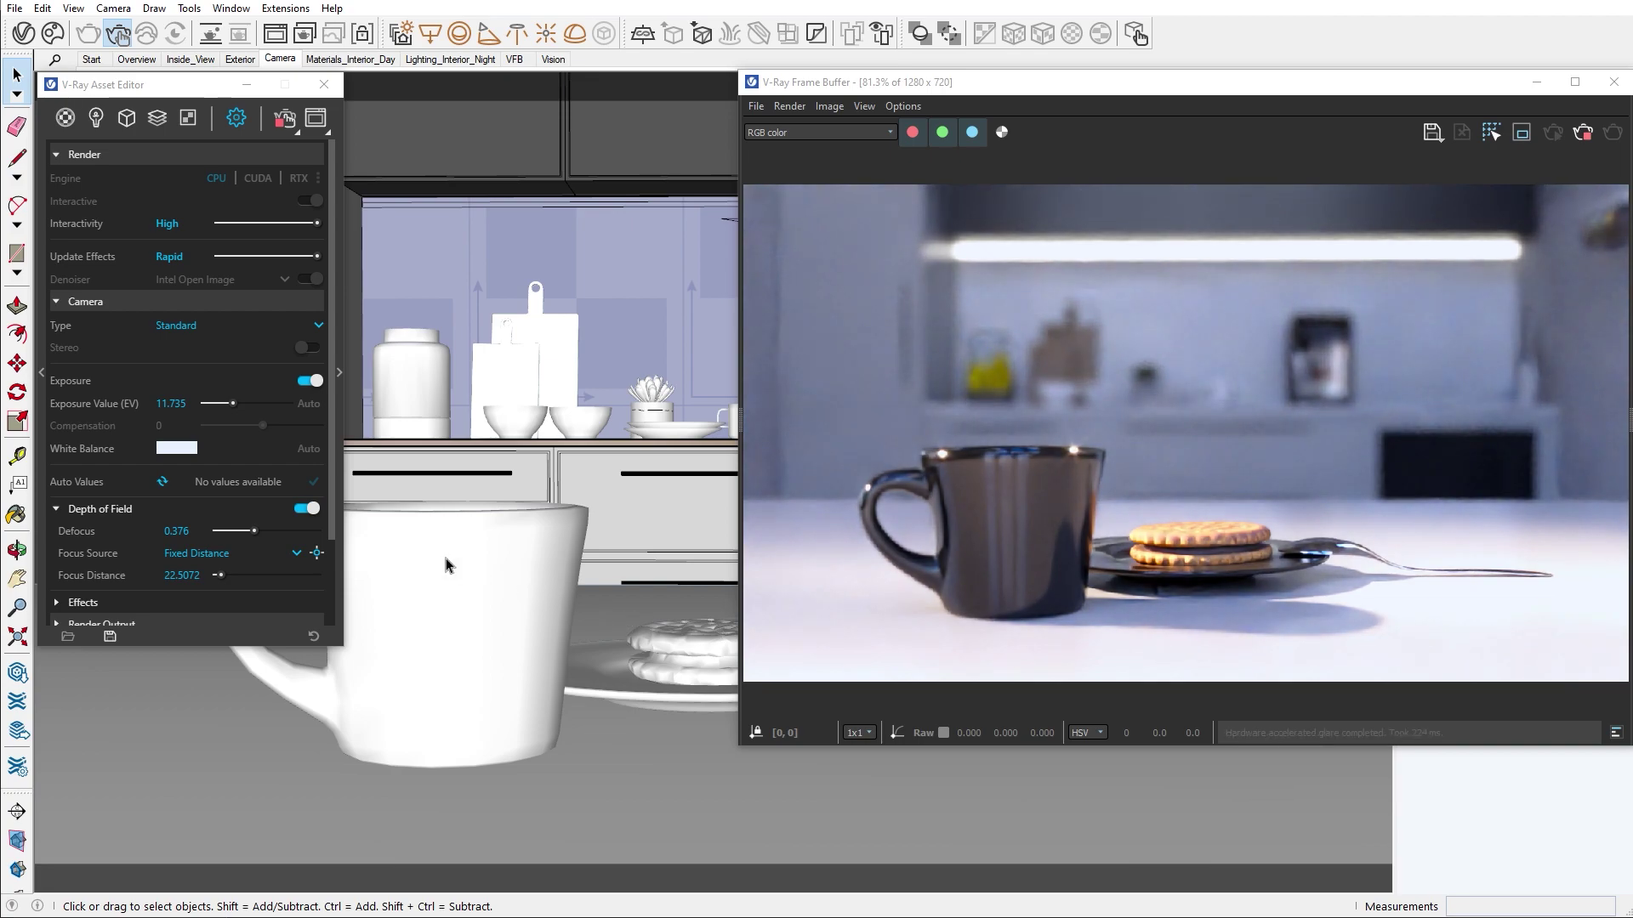
pyautogui.scroll(-3)
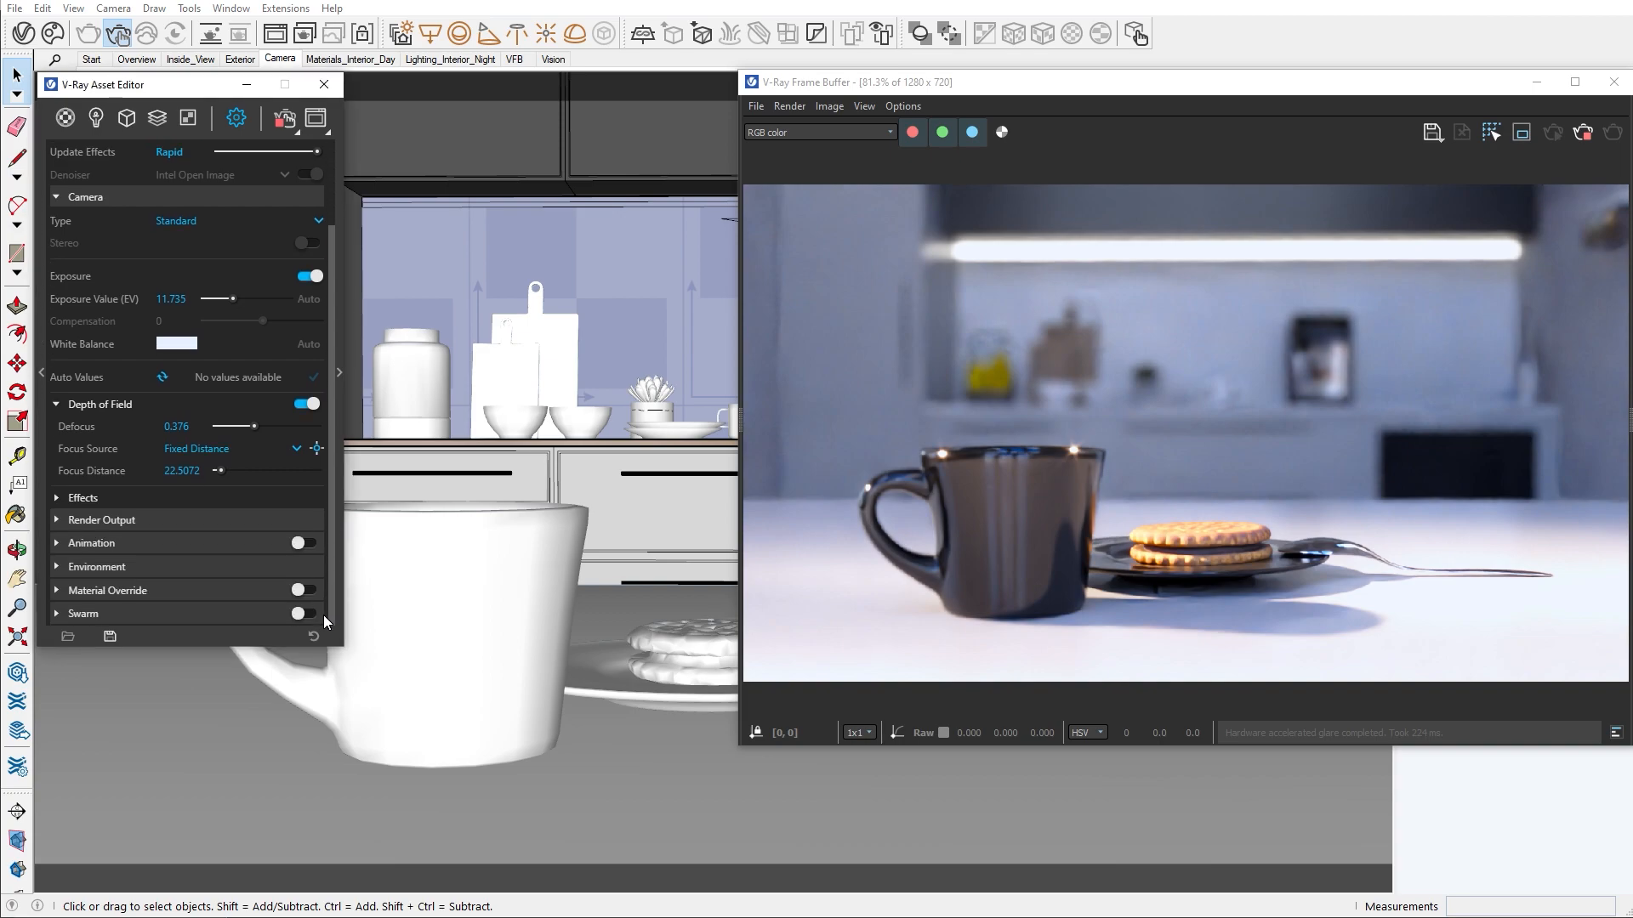
pyautogui.click(82, 497)
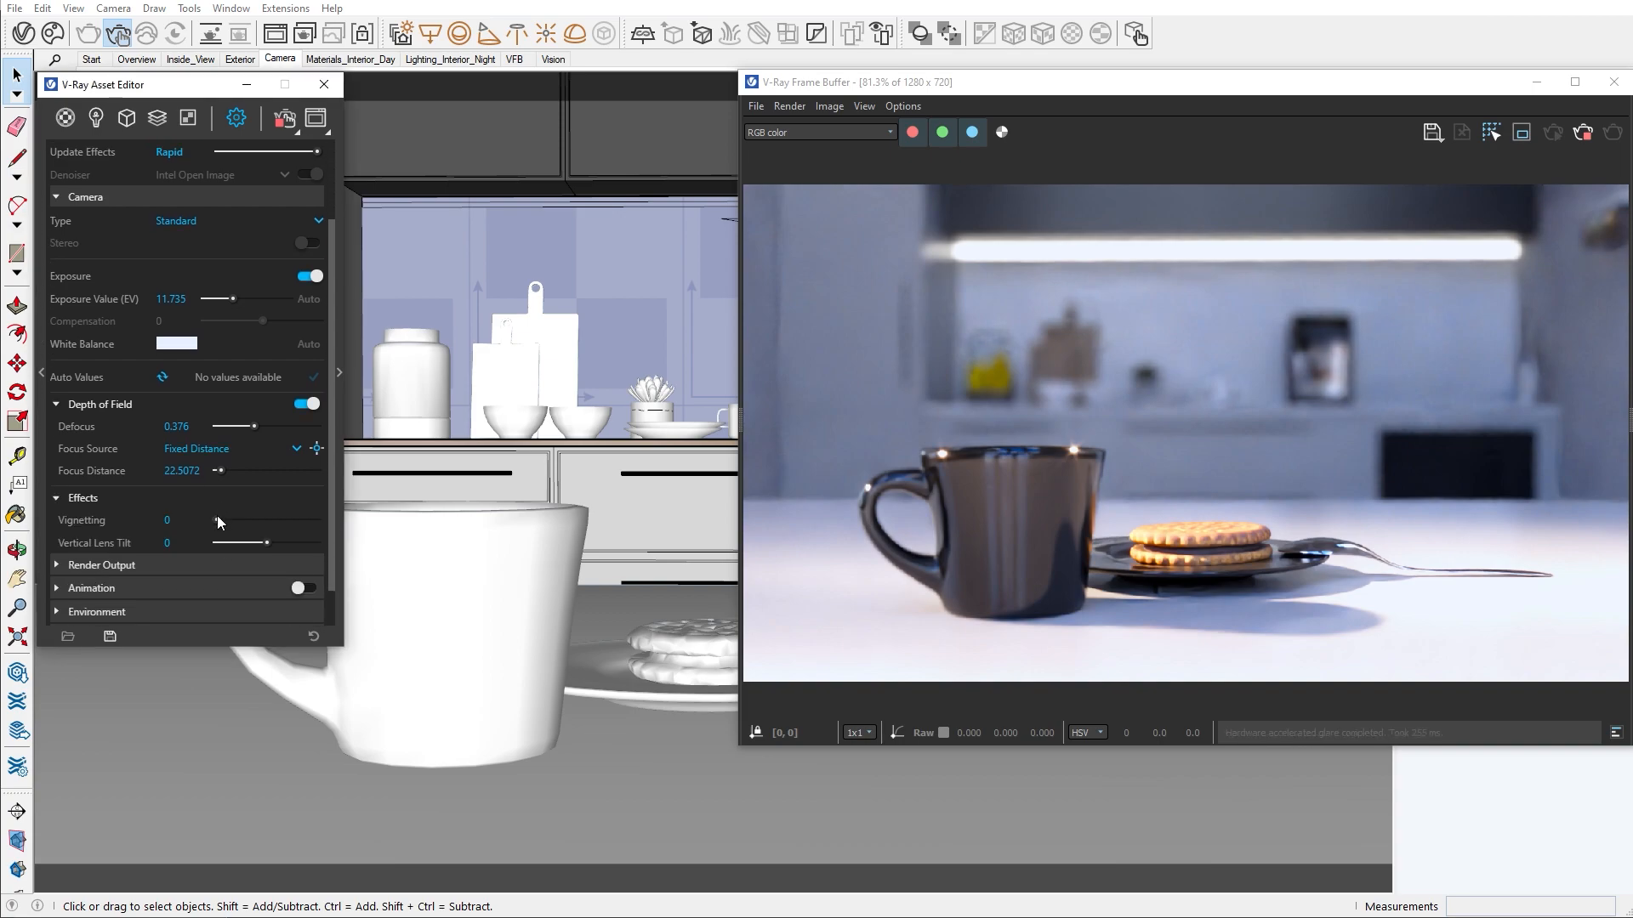